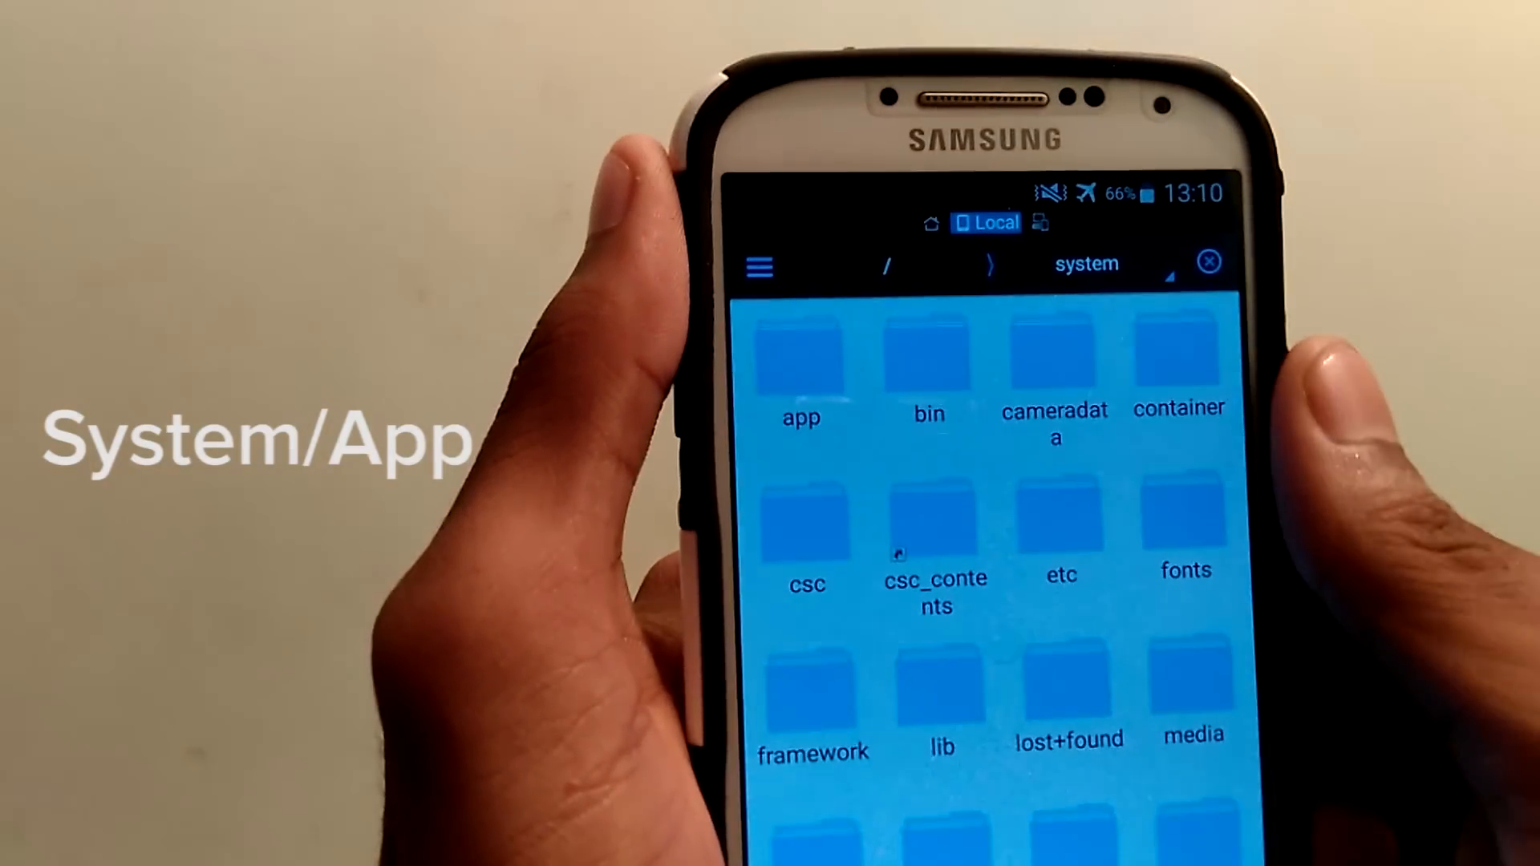
- Open /system/app and scroll down to find the G3 folder
{"action": "left_click", "coordinate": [800, 373]}
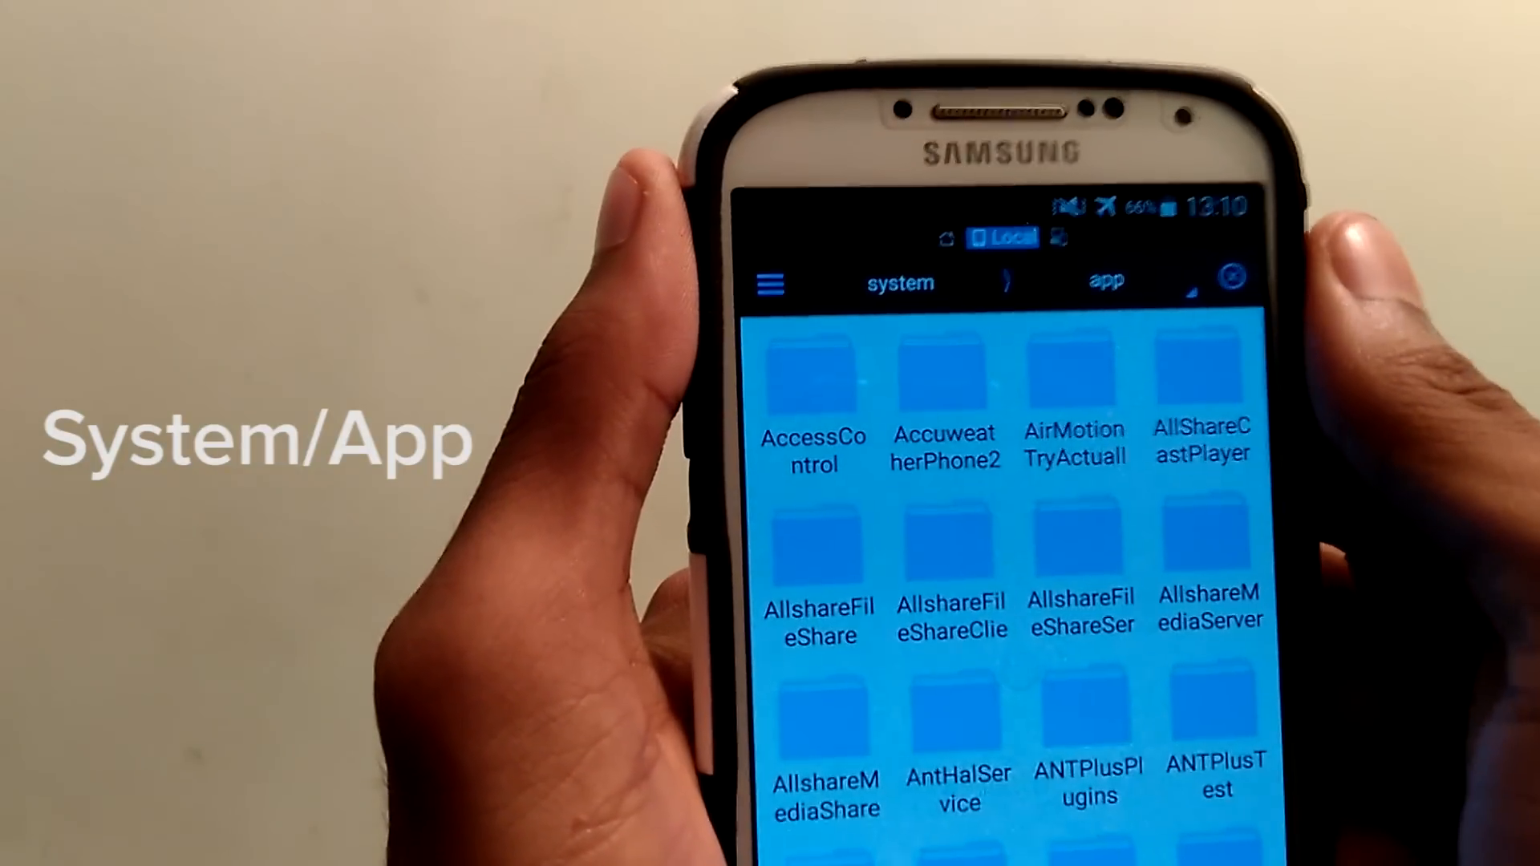
{"action": "scroll", "scroll_direction": "down", "scroll_amount": 3}
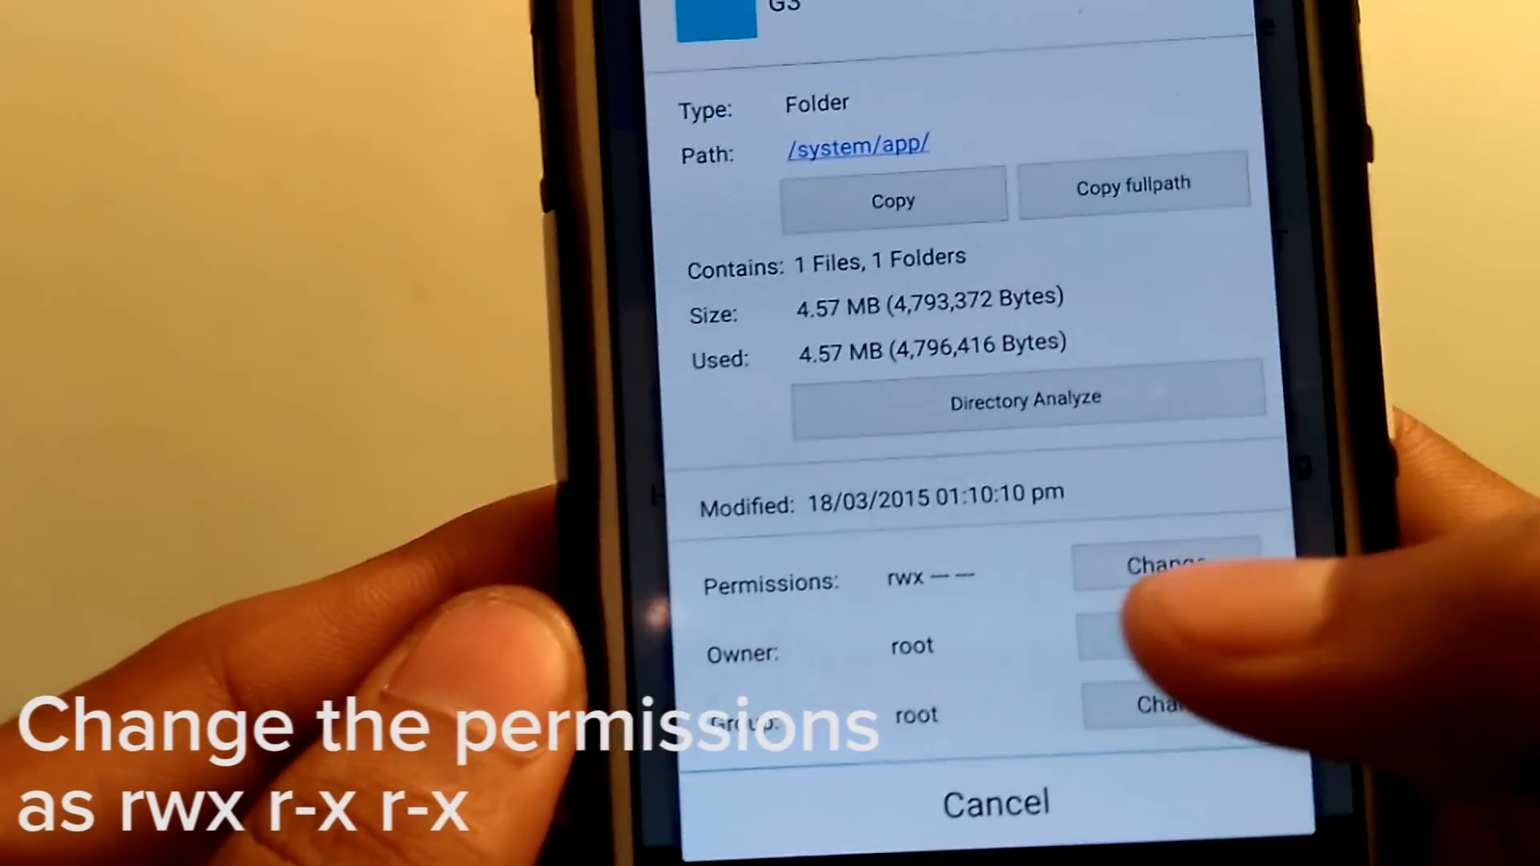
- Change the G3 folder's permissions to rwxr-xr-x, adding read and execute for Group and Other
{"action": "left_click", "coordinate": [1168, 565]}
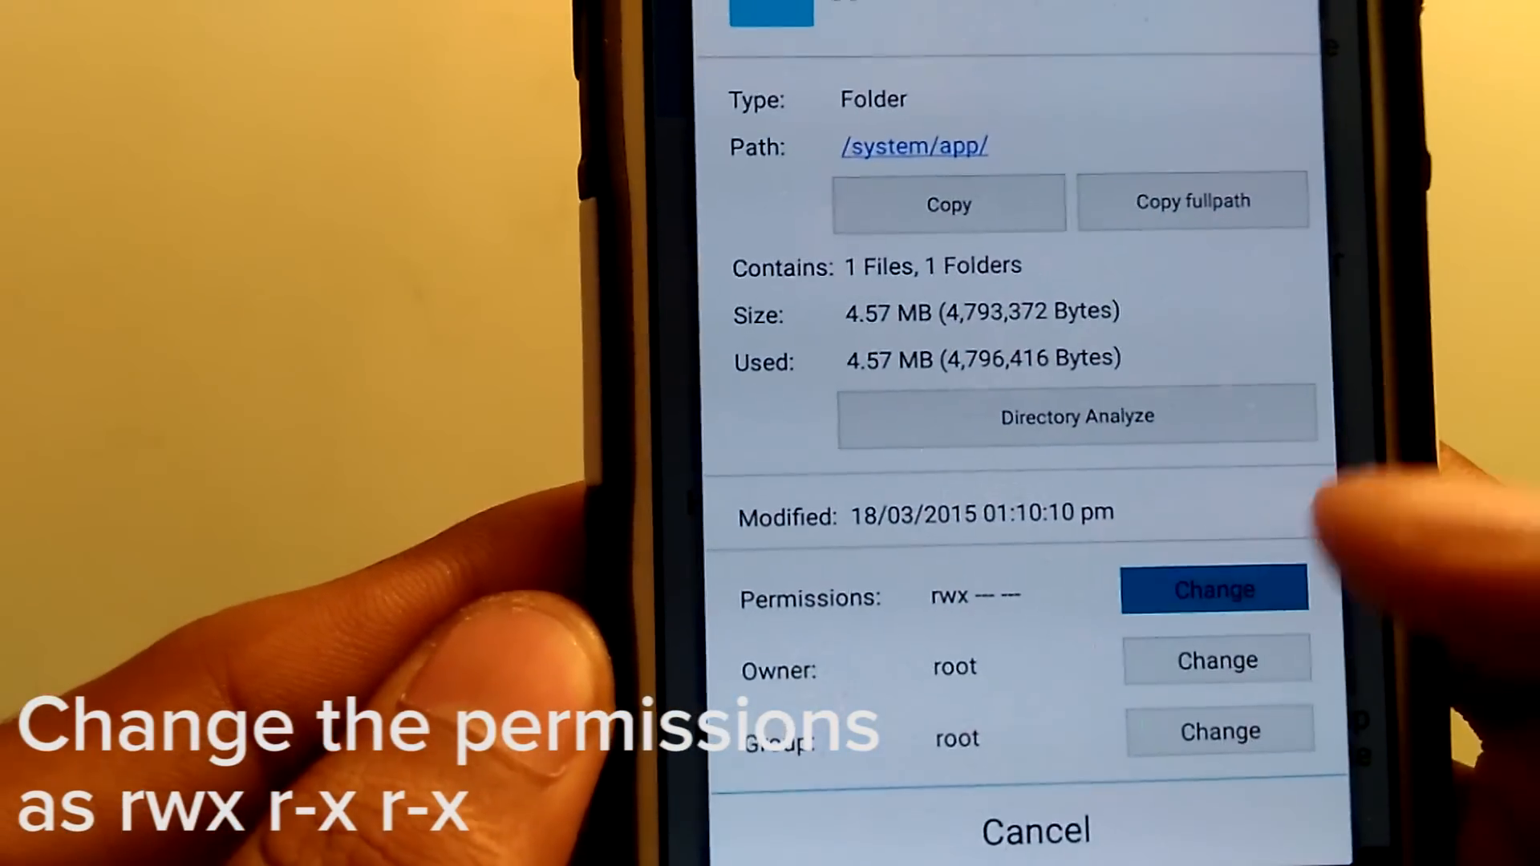
{"action": "left_click", "coordinate": [1213, 589]}
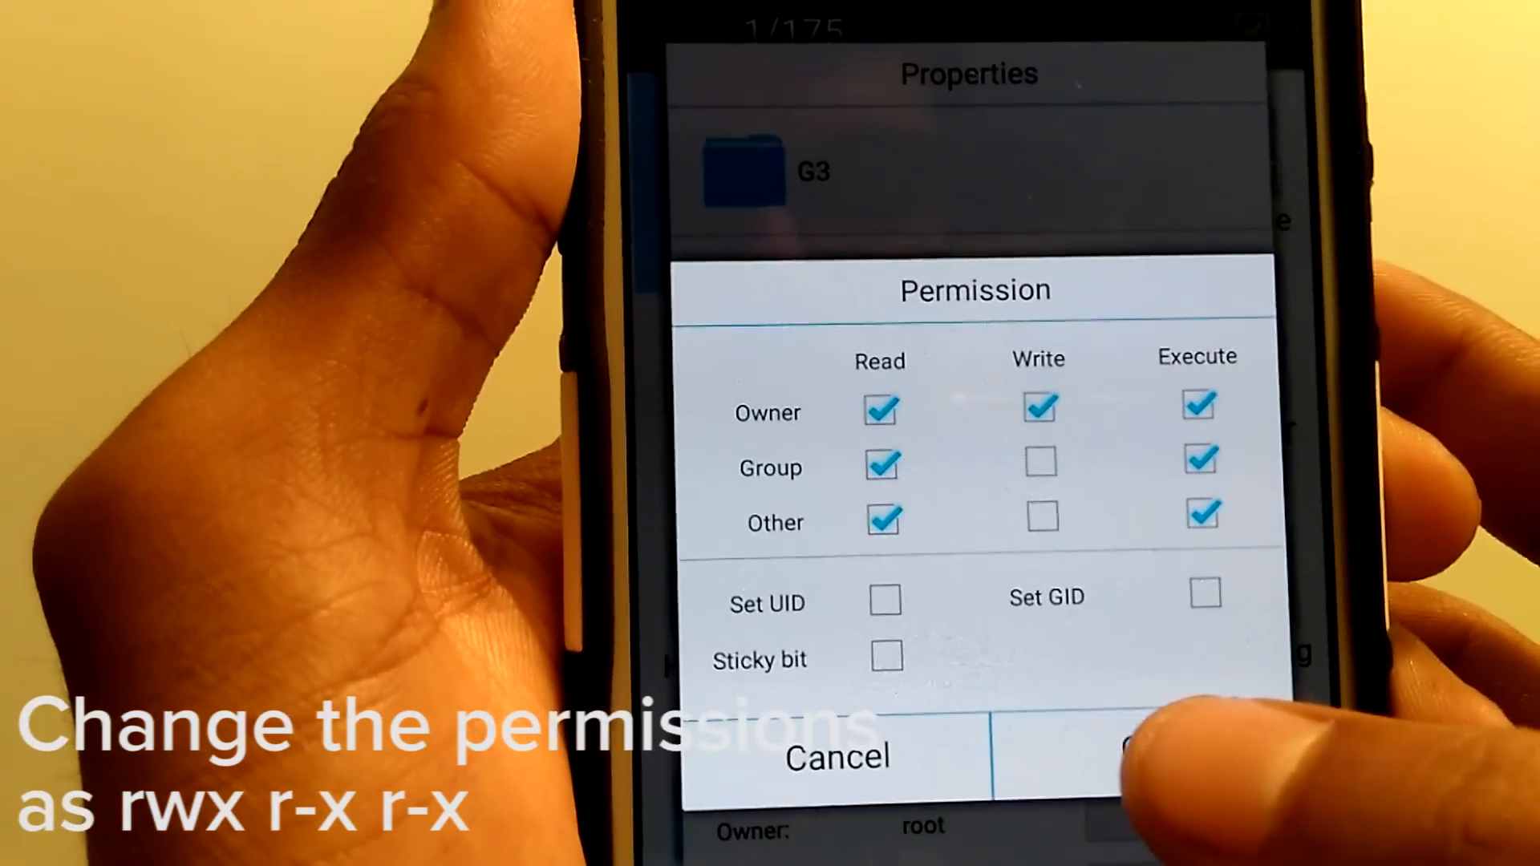
{"action": "left_click", "coordinate": [1129, 756]}
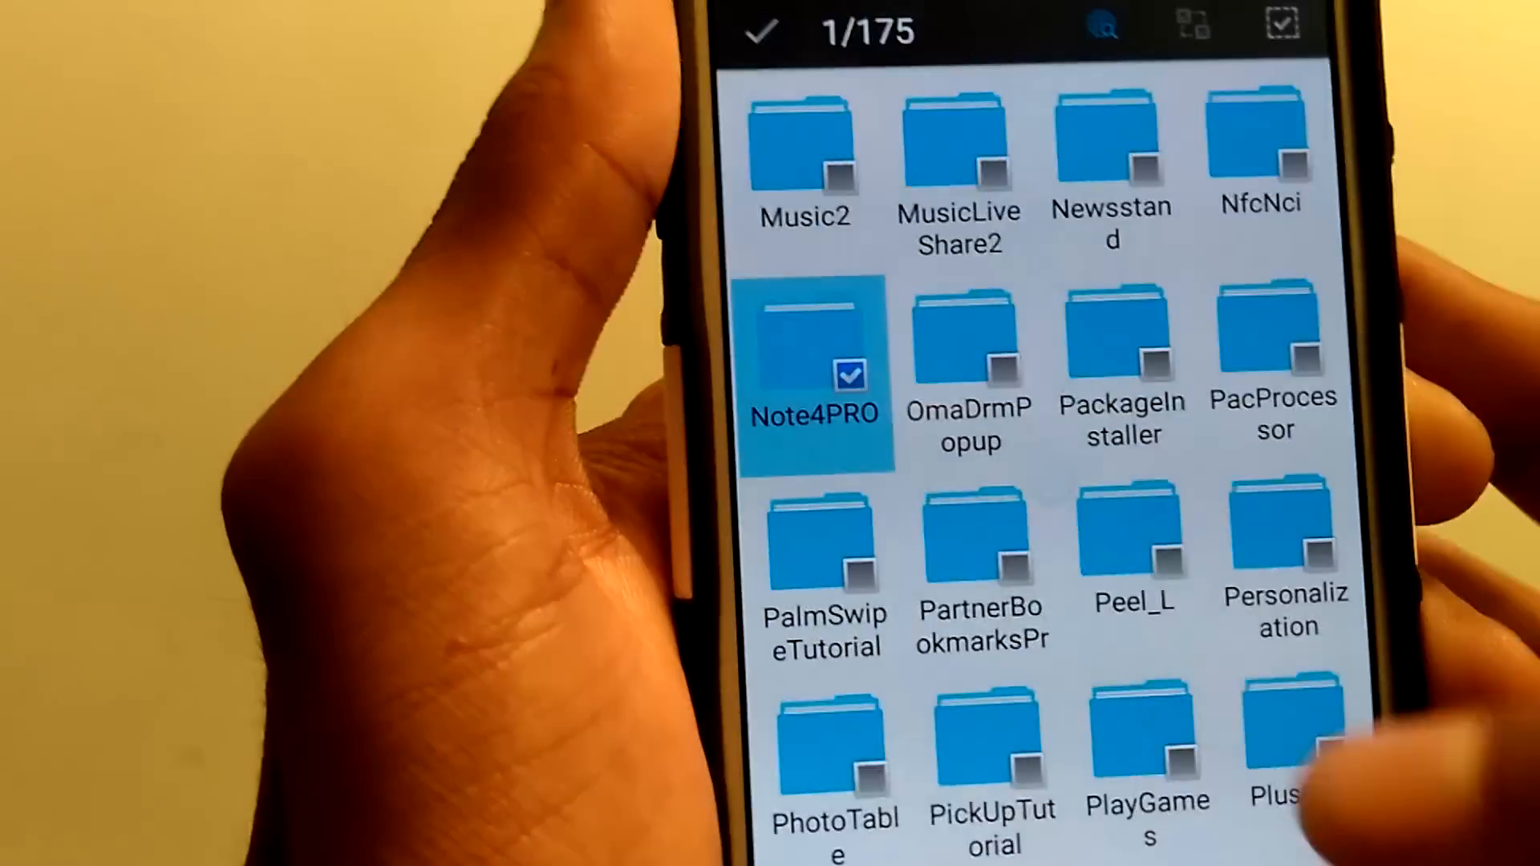
- Inside G3, set g3.apk permissions to rw-r--r--
{"action": "scroll", "scroll_direction": "down", "scroll_amount": 3}
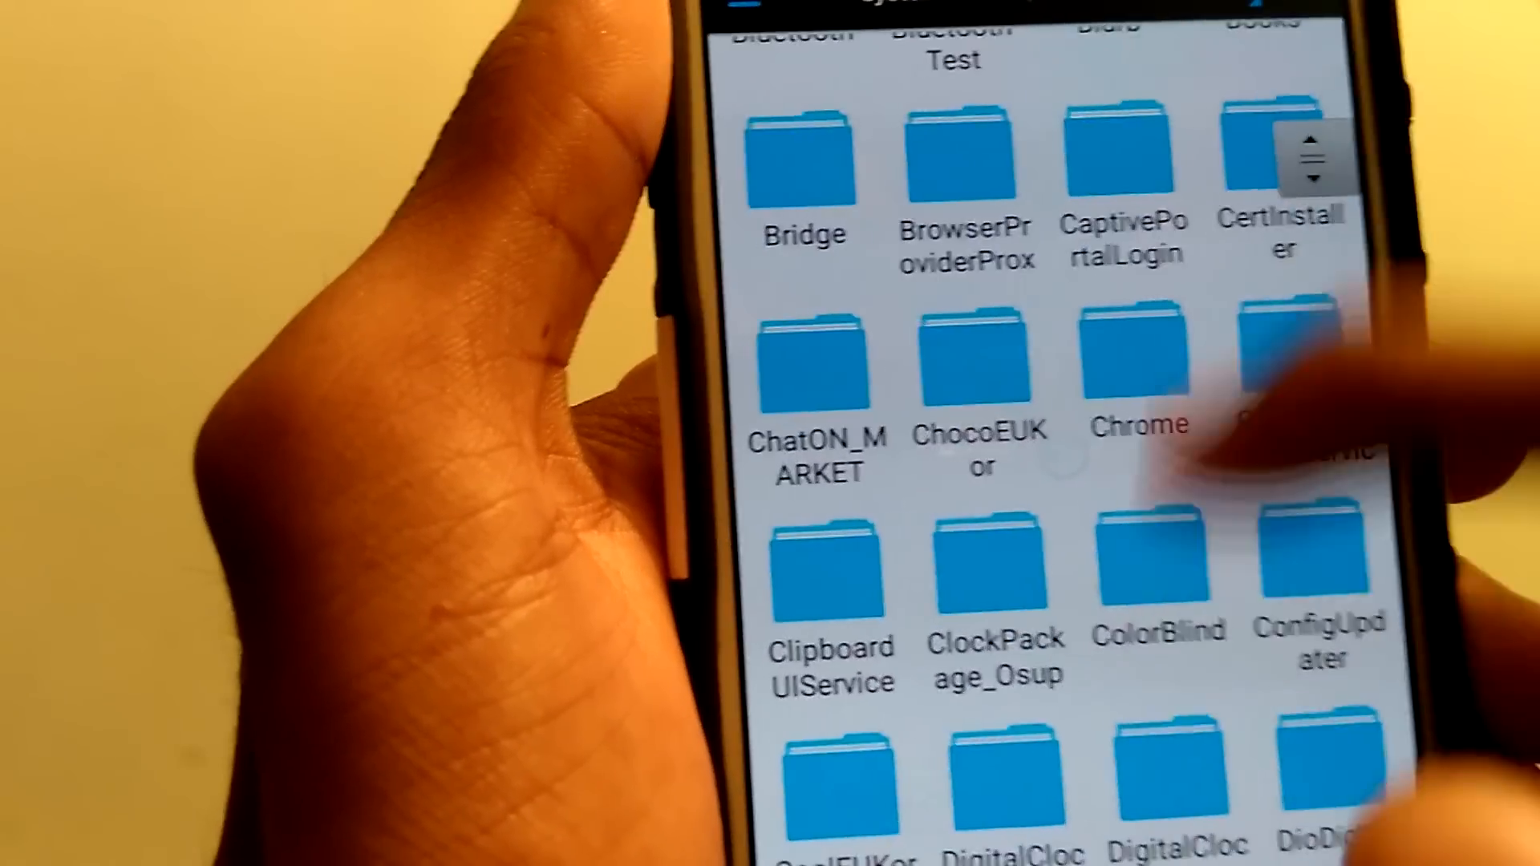
{"action": "scroll", "scroll_direction": "down", "scroll_amount": 3}
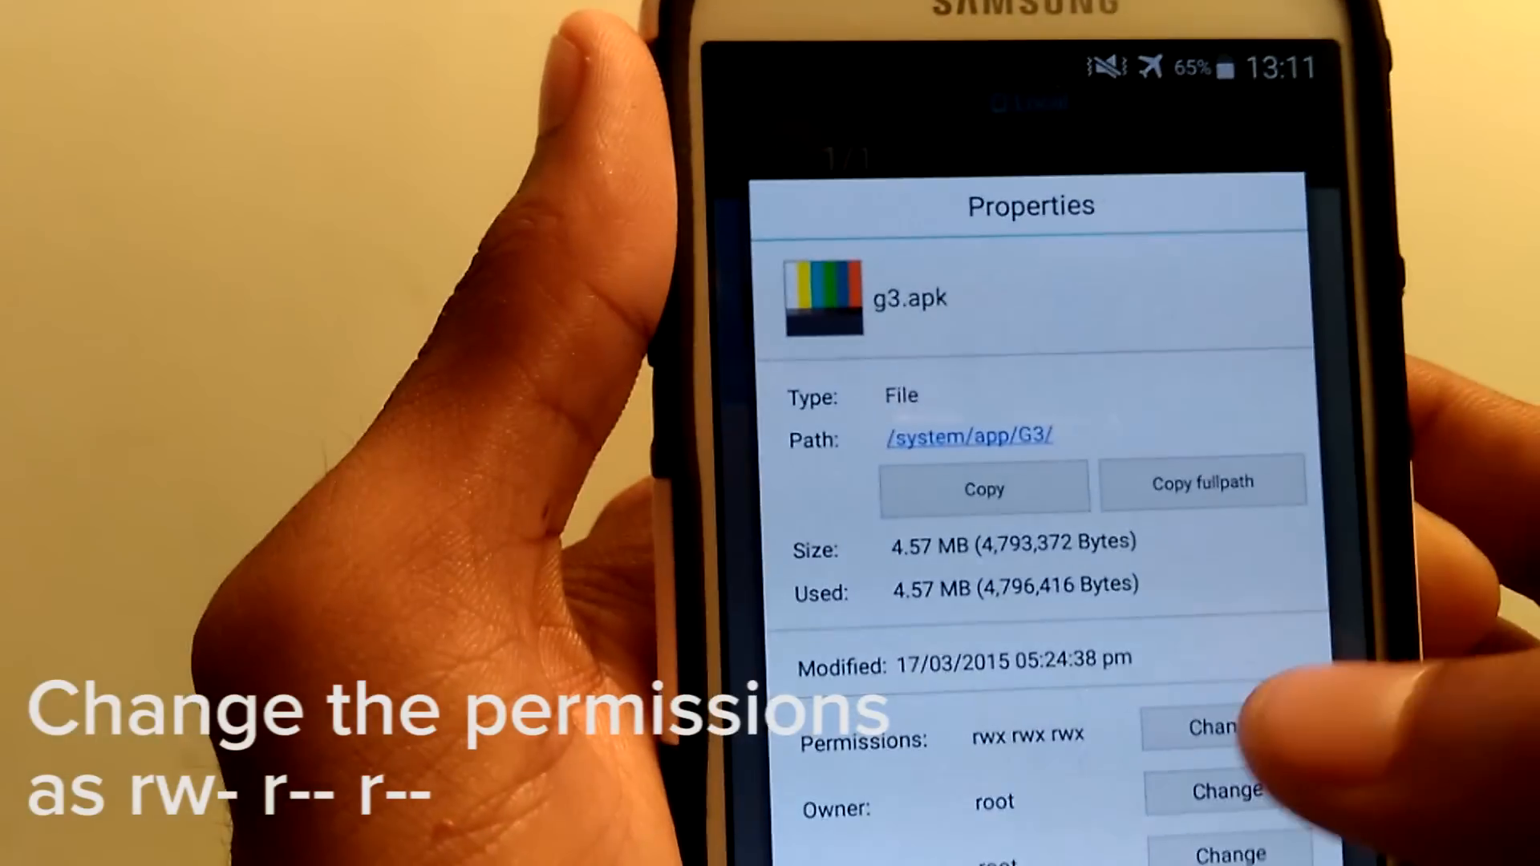
{"action": "left_click", "coordinate": [1213, 727]}
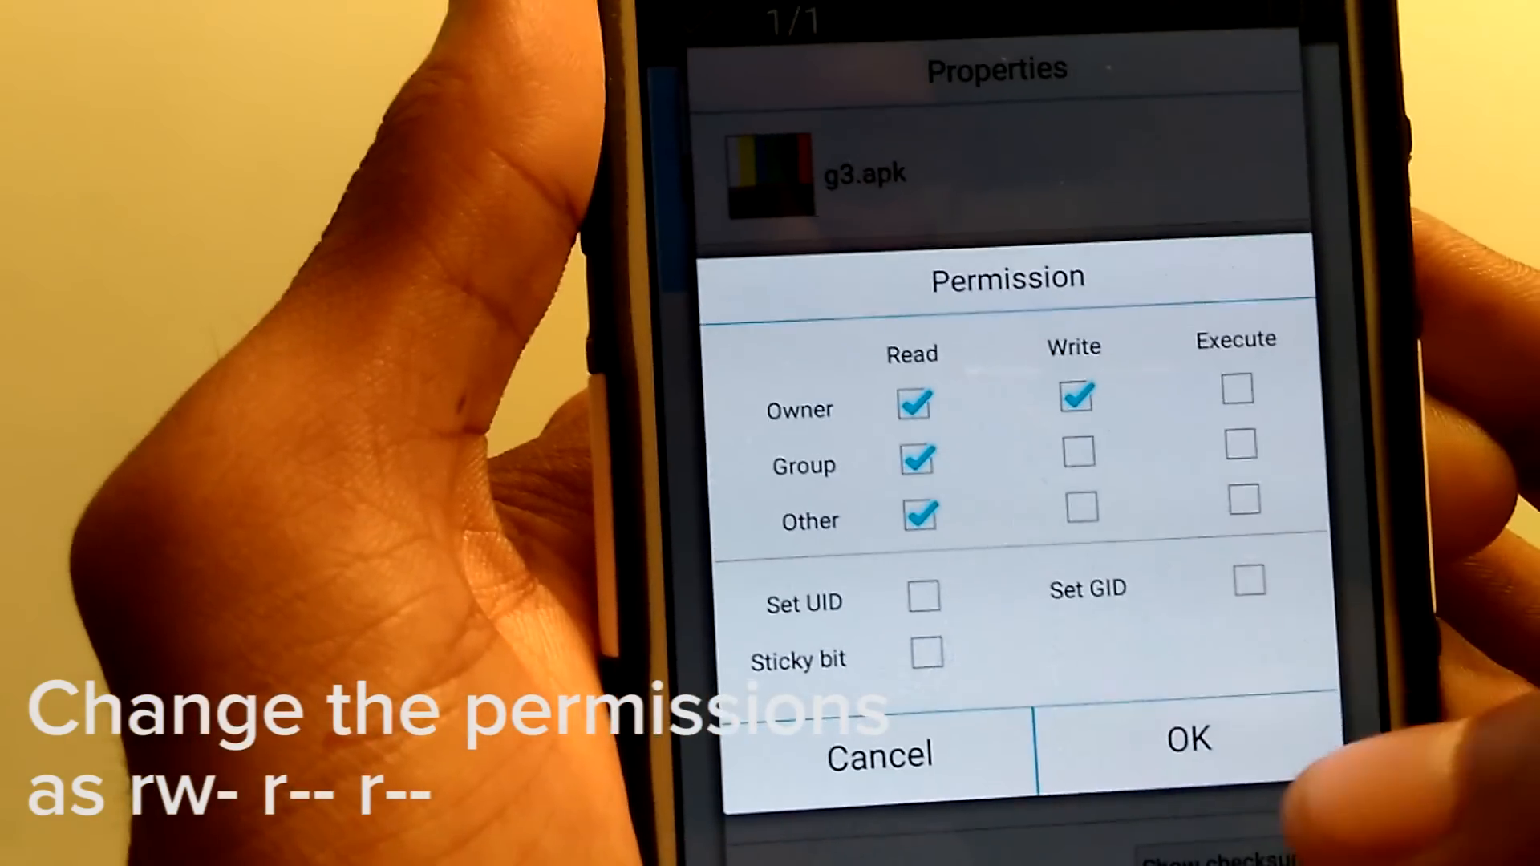
{"action": "left_click", "coordinate": [1185, 739]}
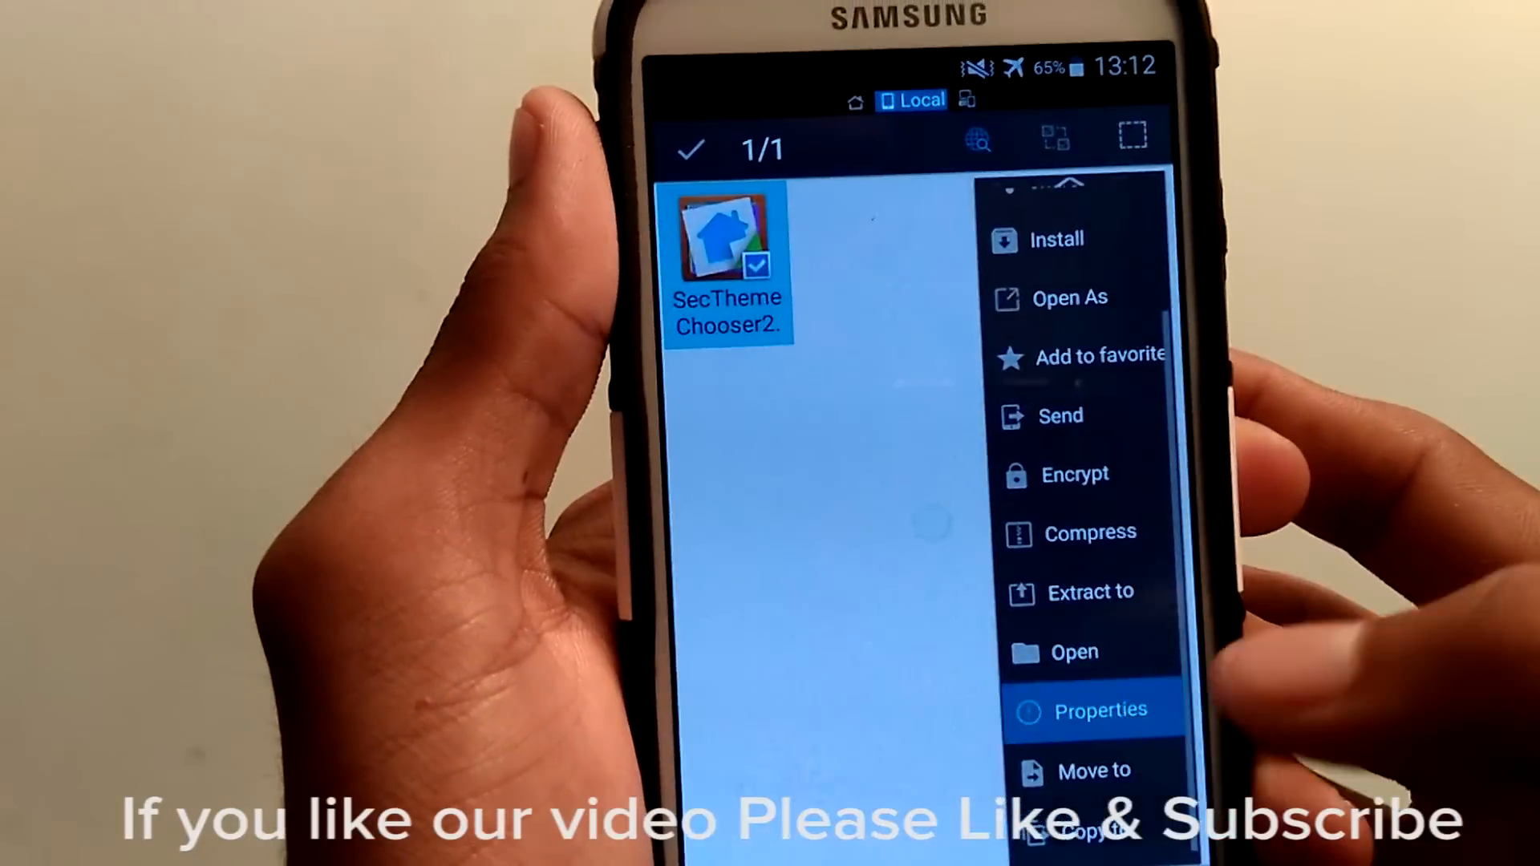
- Set SecThemeChooser2.apk to rw-r--r--, then browse the SD card Lollipop theme's csc folder
{"action": "left_click", "coordinate": [1099, 710]}
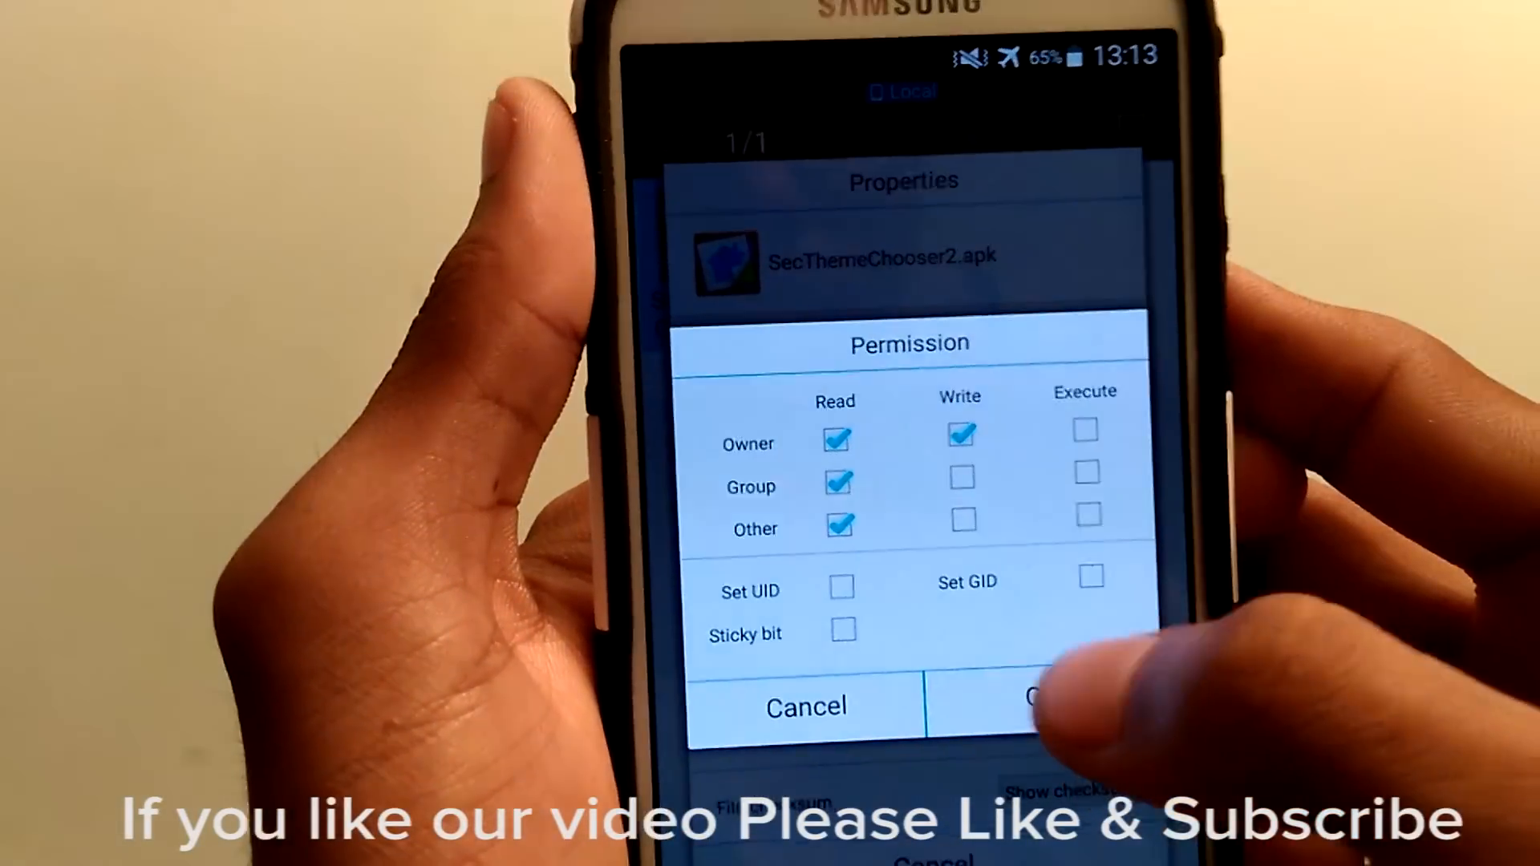
{"action": "left_click", "coordinate": [1031, 705]}
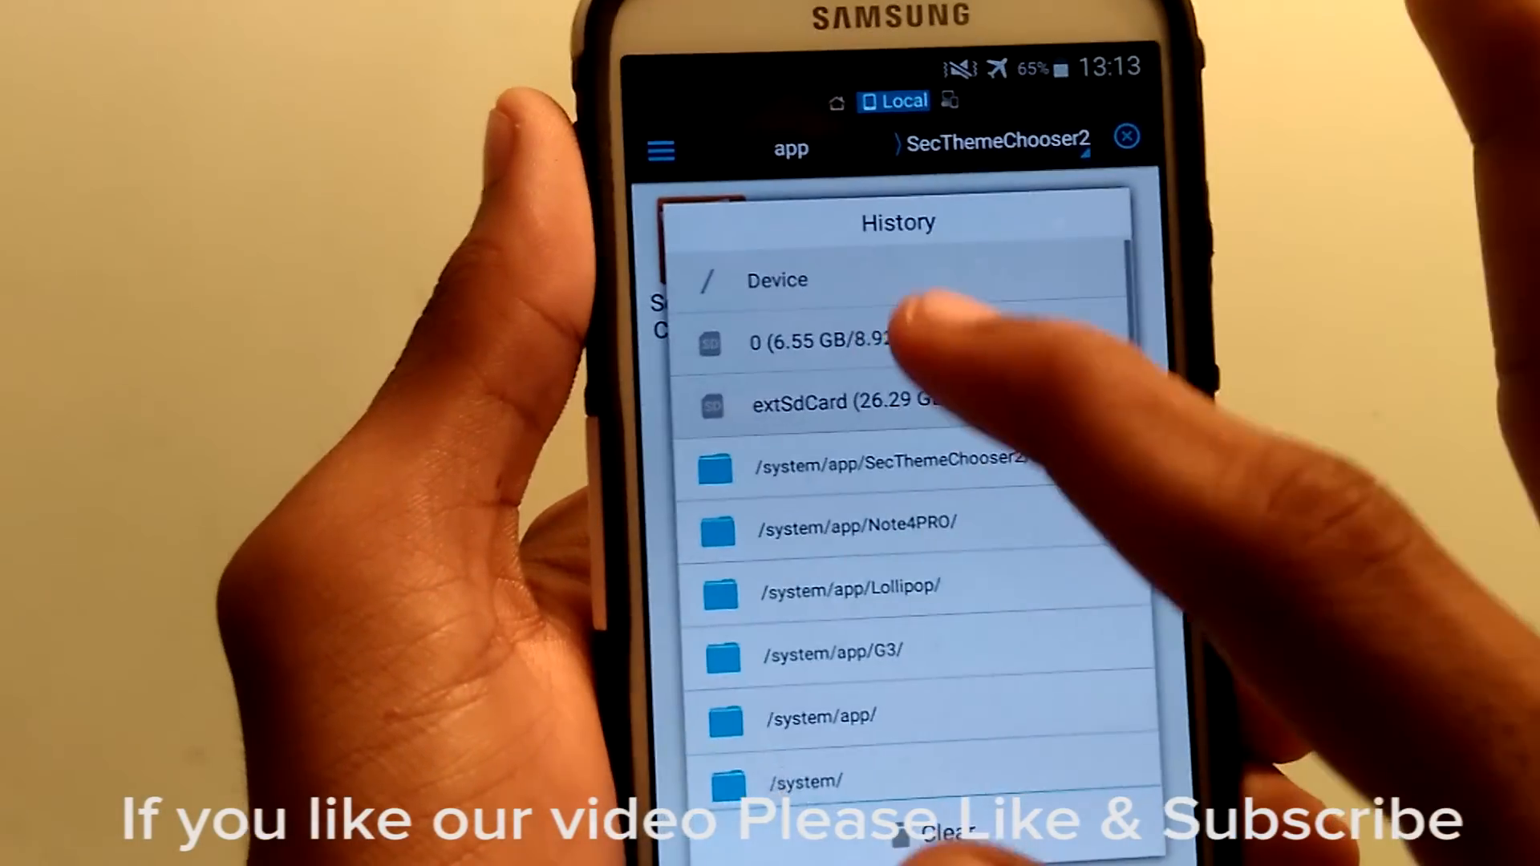
{"action": "left_click", "coordinate": [804, 402]}
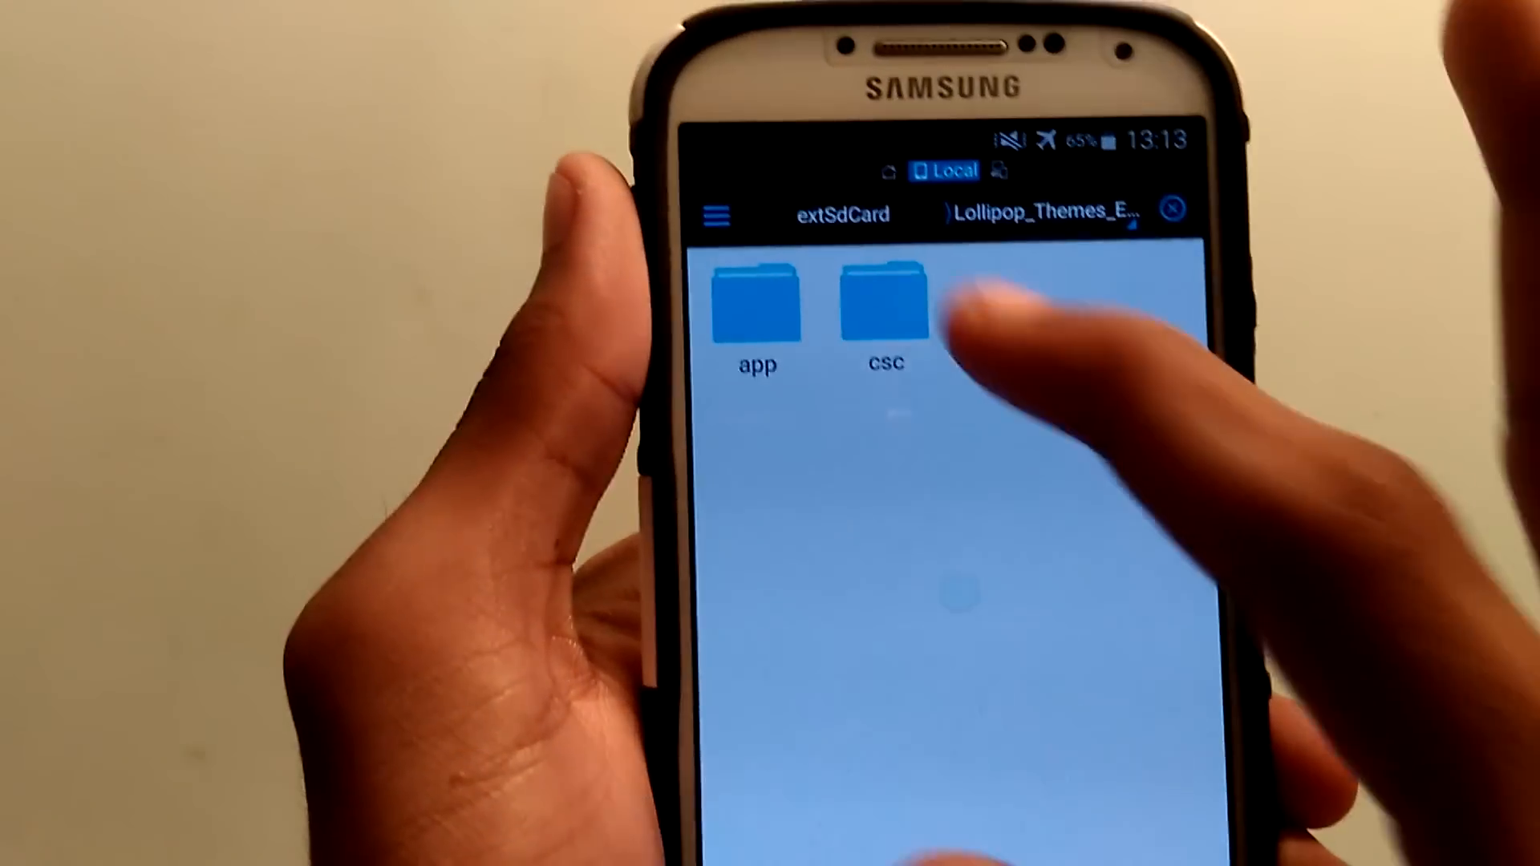
{"action": "left_click", "coordinate": [884, 304]}
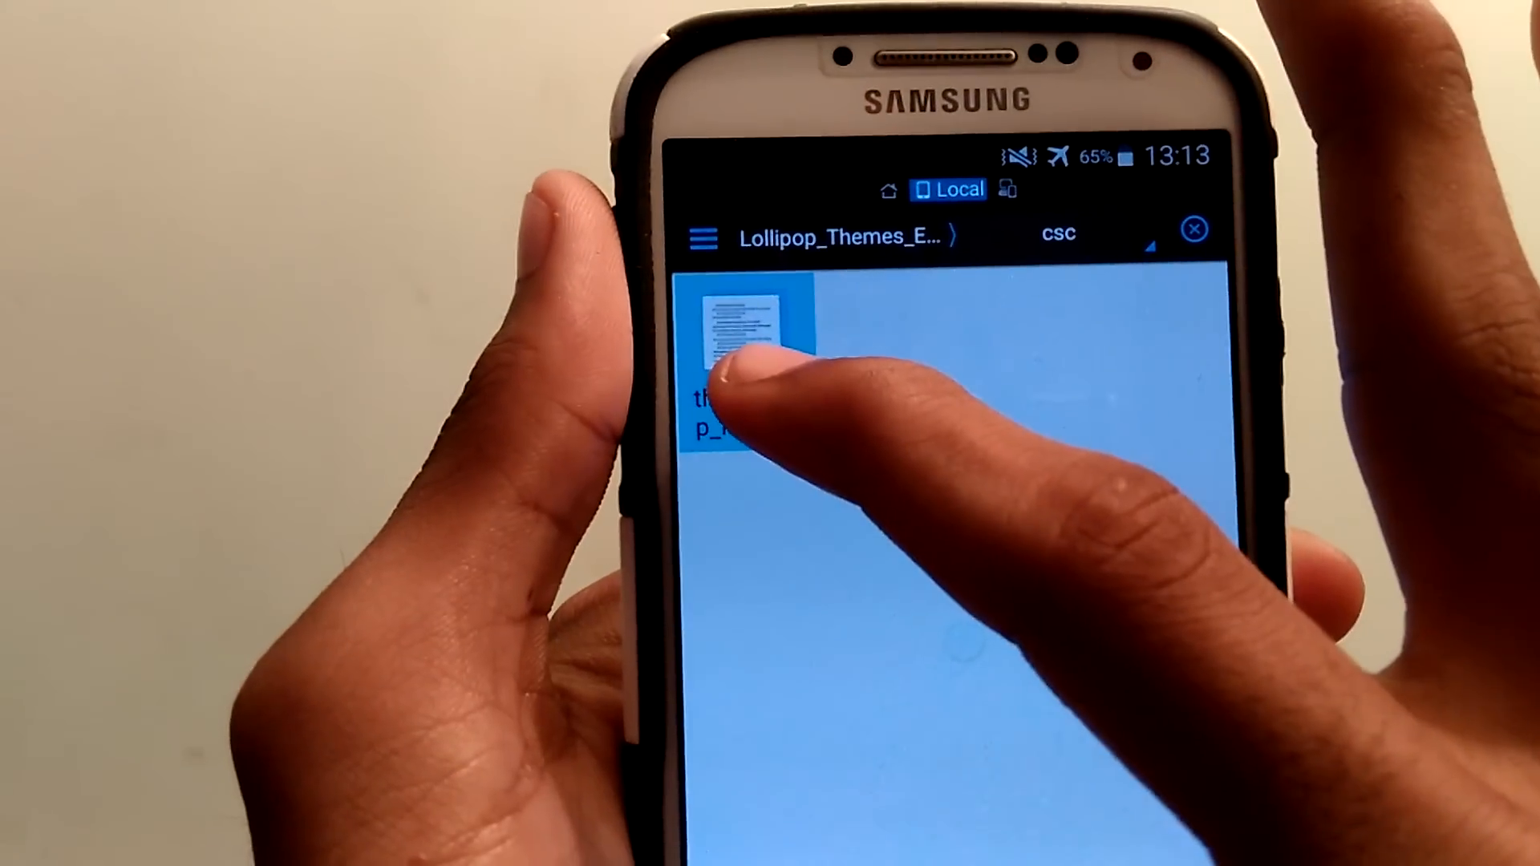
{"action": "left_click", "coordinate": [741, 334]}
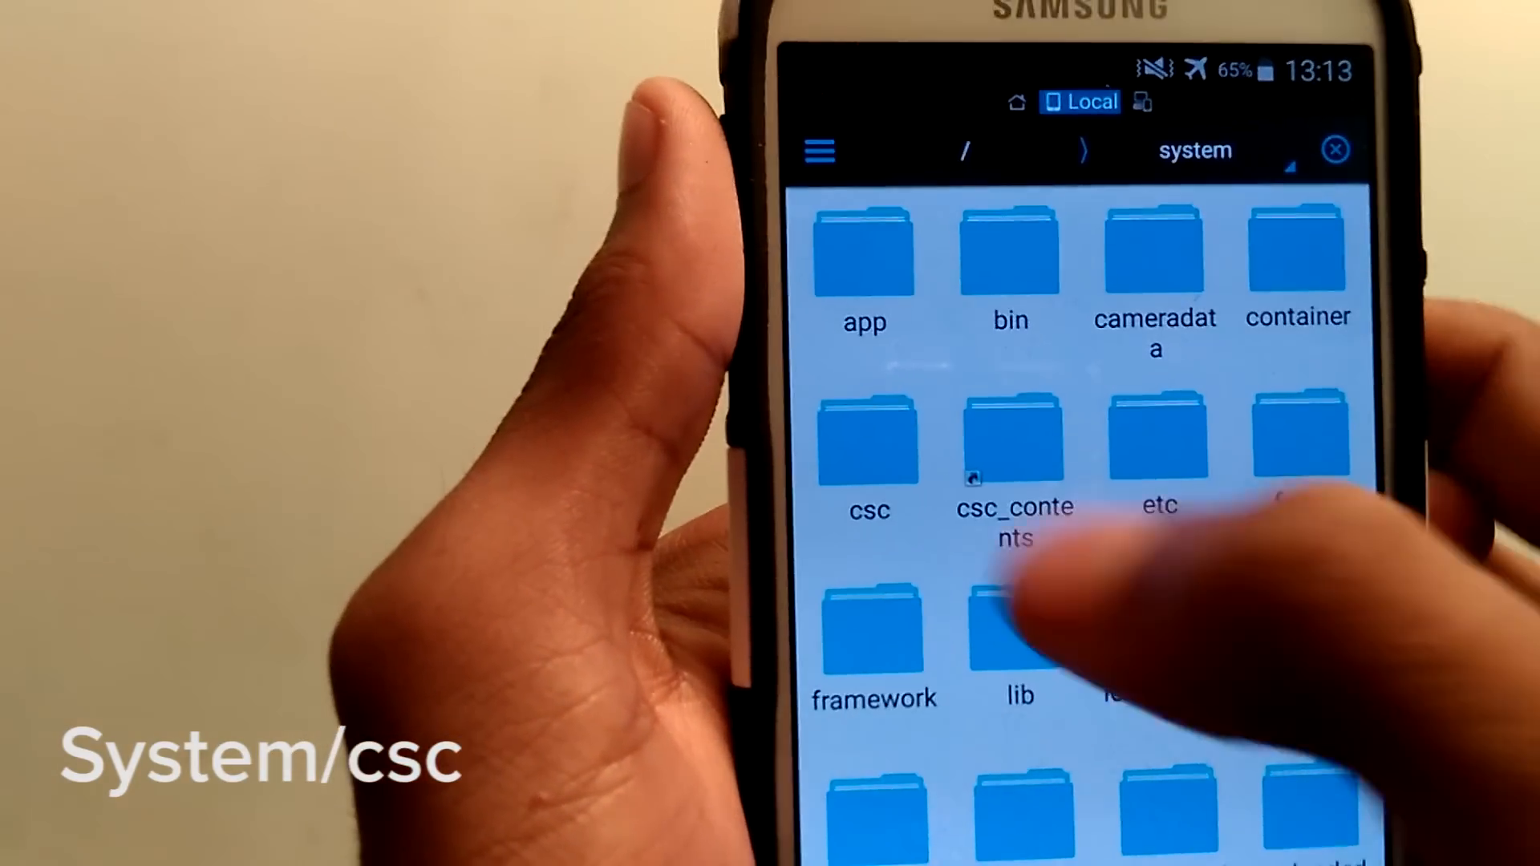
- In /system/csc, set theme_app_list.xml to rw-r--r-- by removing group write
{"action": "left_click", "coordinate": [868, 442]}
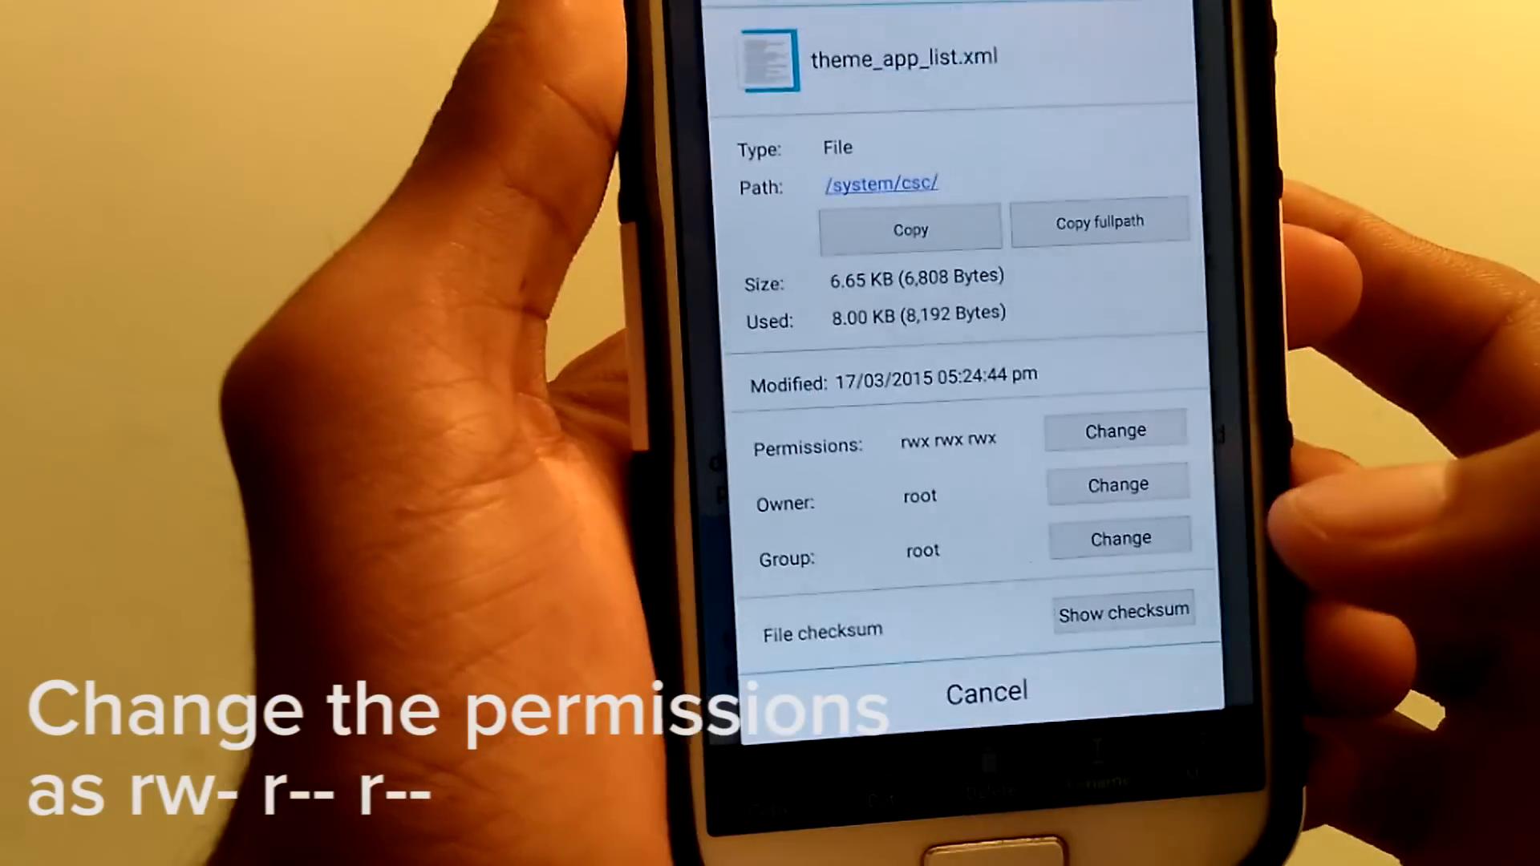
{"action": "left_click", "coordinate": [1115, 430]}
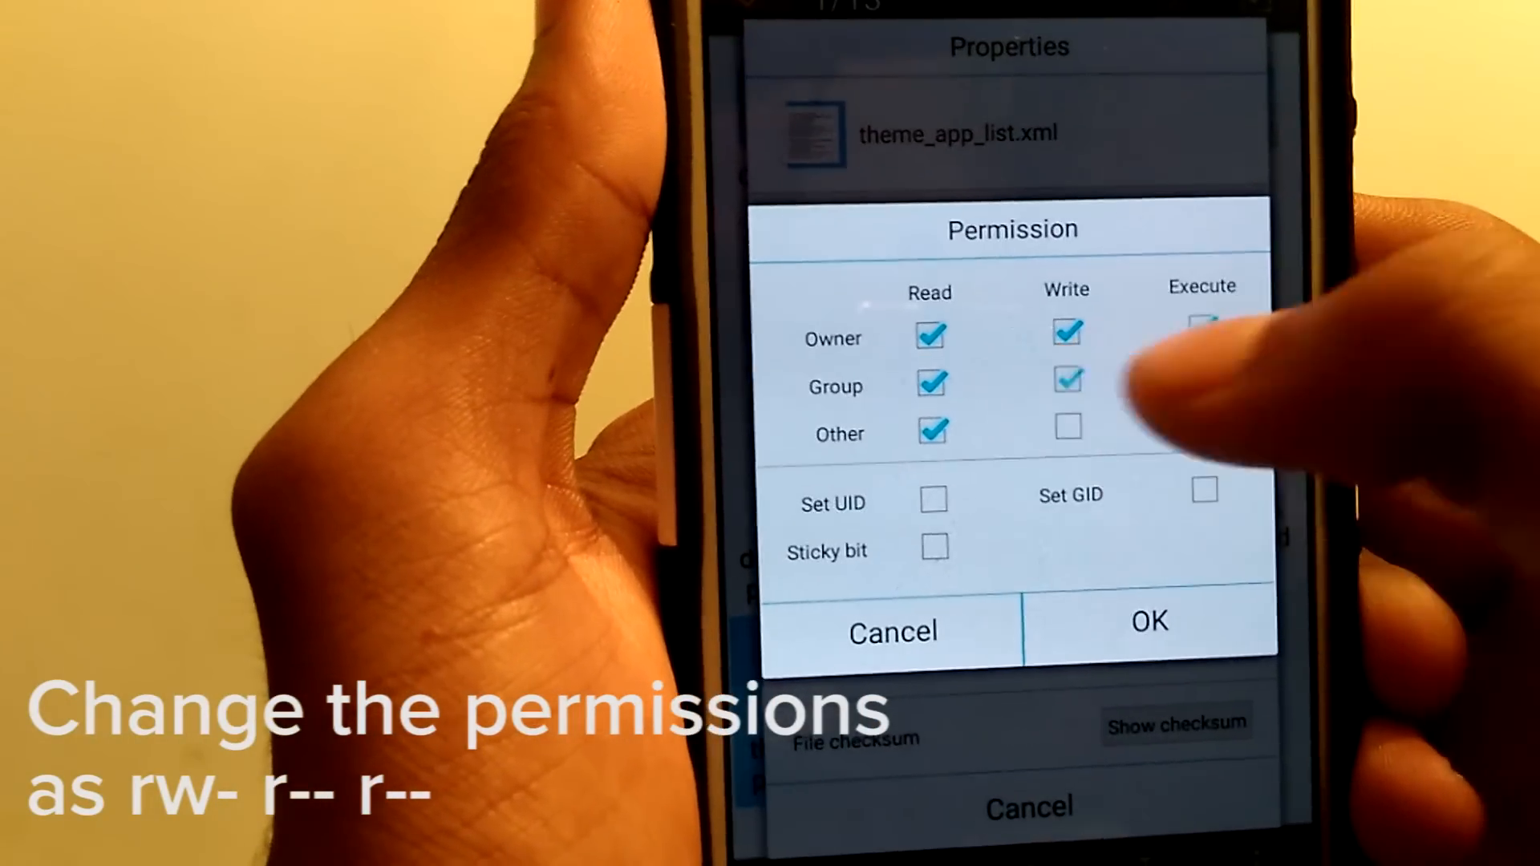
{"action": "left_click", "coordinate": [1066, 381]}
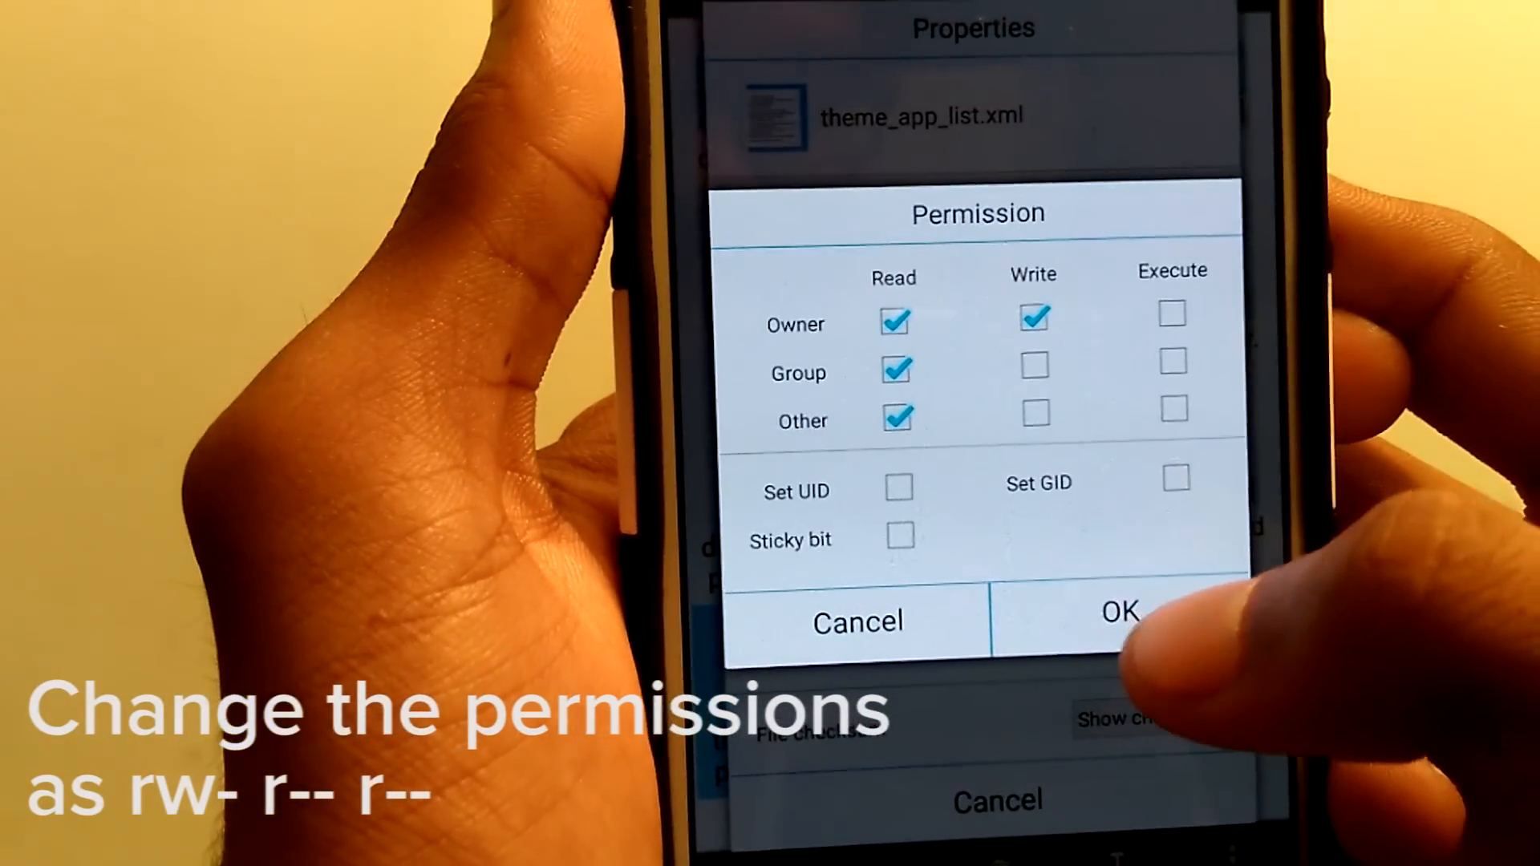
{"action": "left_click", "coordinate": [1118, 611]}
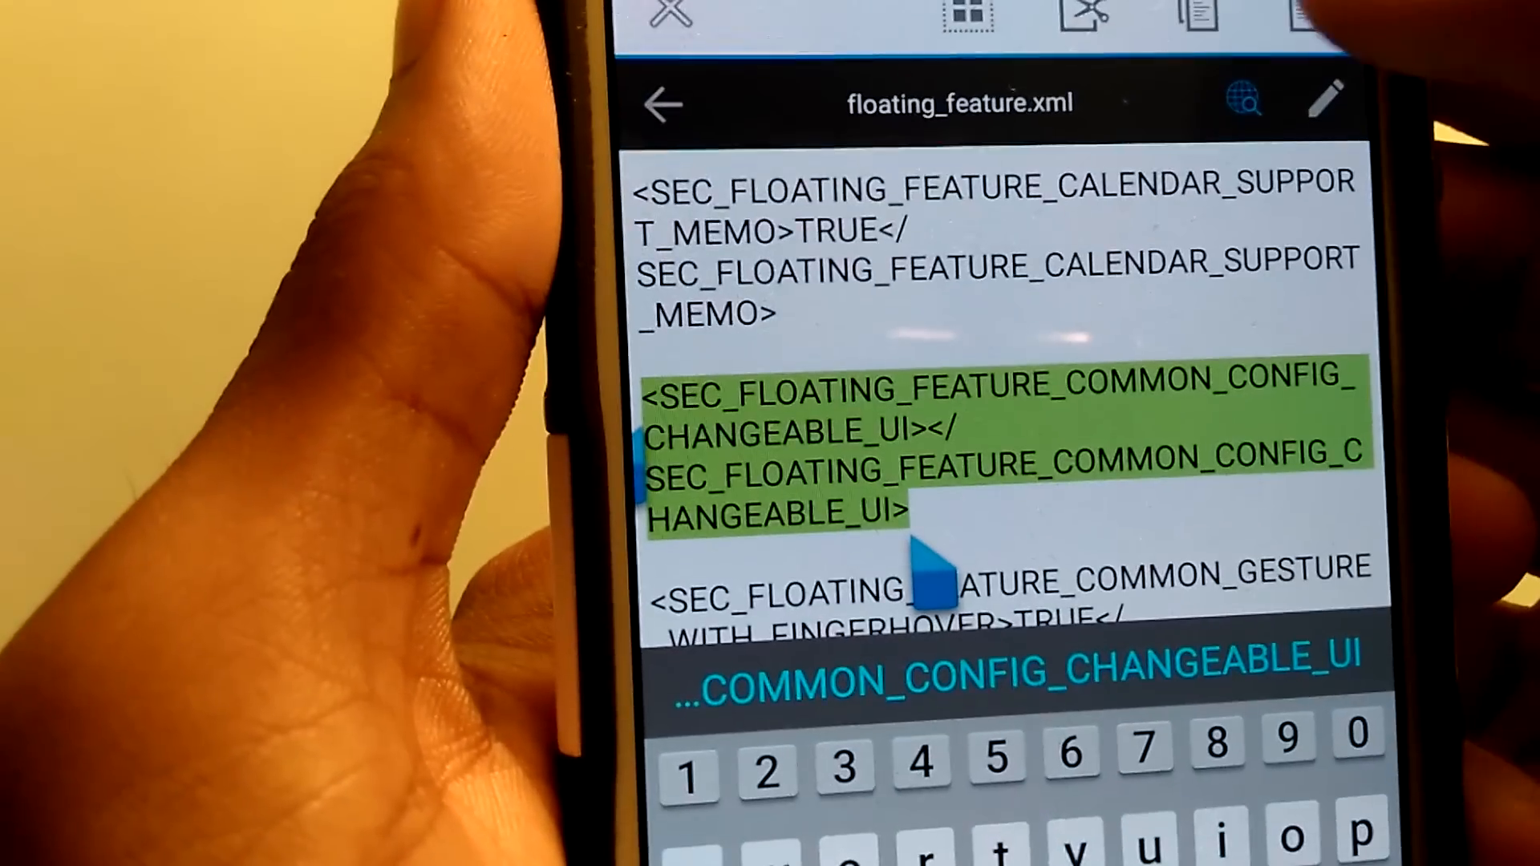
- Enter themev2 as the COMMON_CONFIG_CHANGEABLE_UI value in floating_feature.xml
{"action": "type", "text": "themev2"}
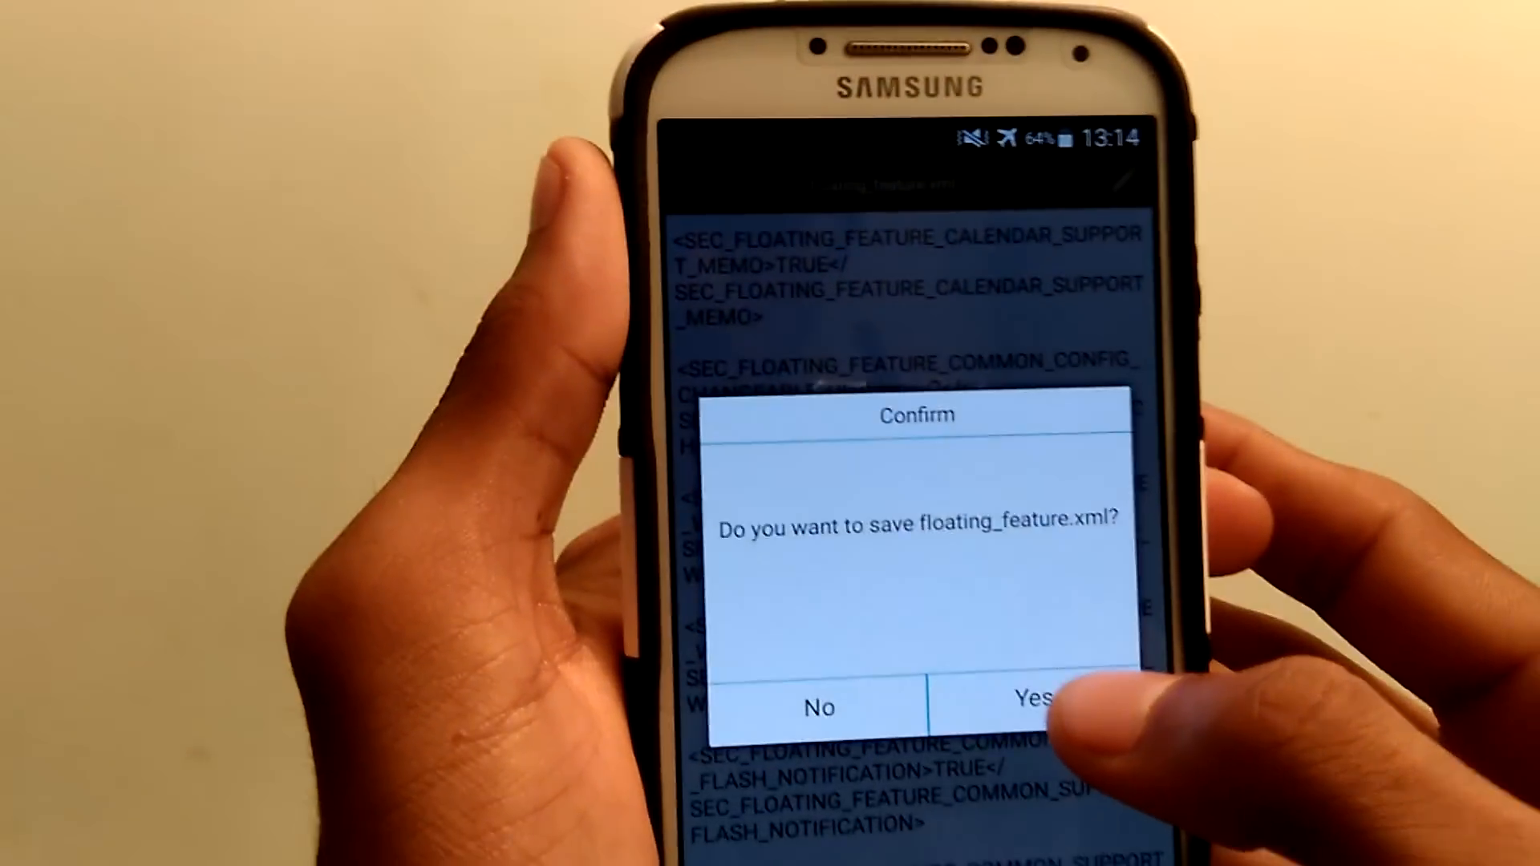
- Save floating_feature.xml and open the launcher's Themes chooser
{"action": "left_click", "coordinate": [1027, 697]}
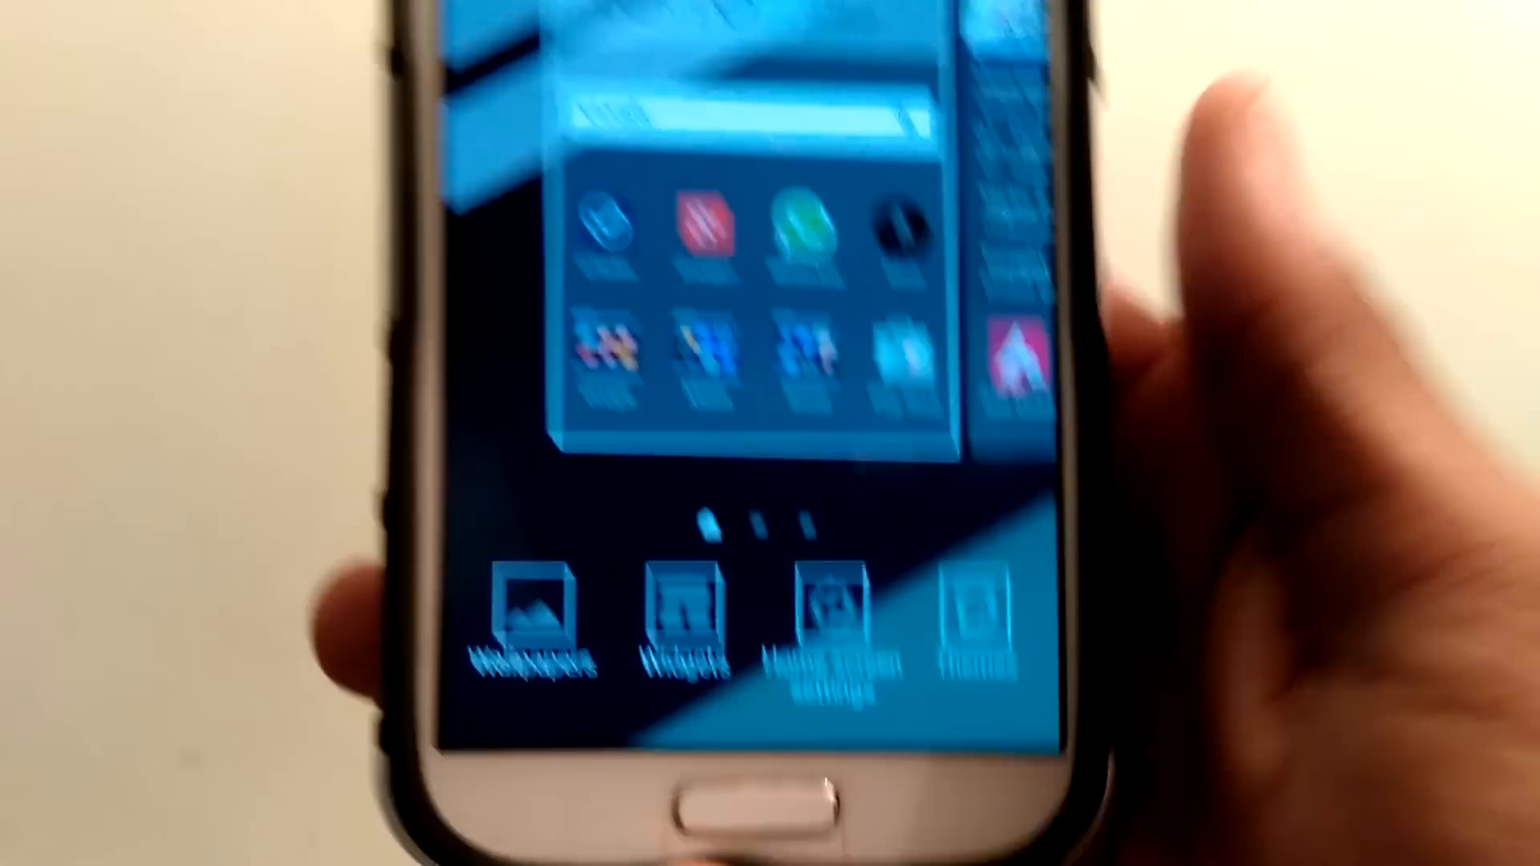
{"action": "left_click", "coordinate": [967, 618]}
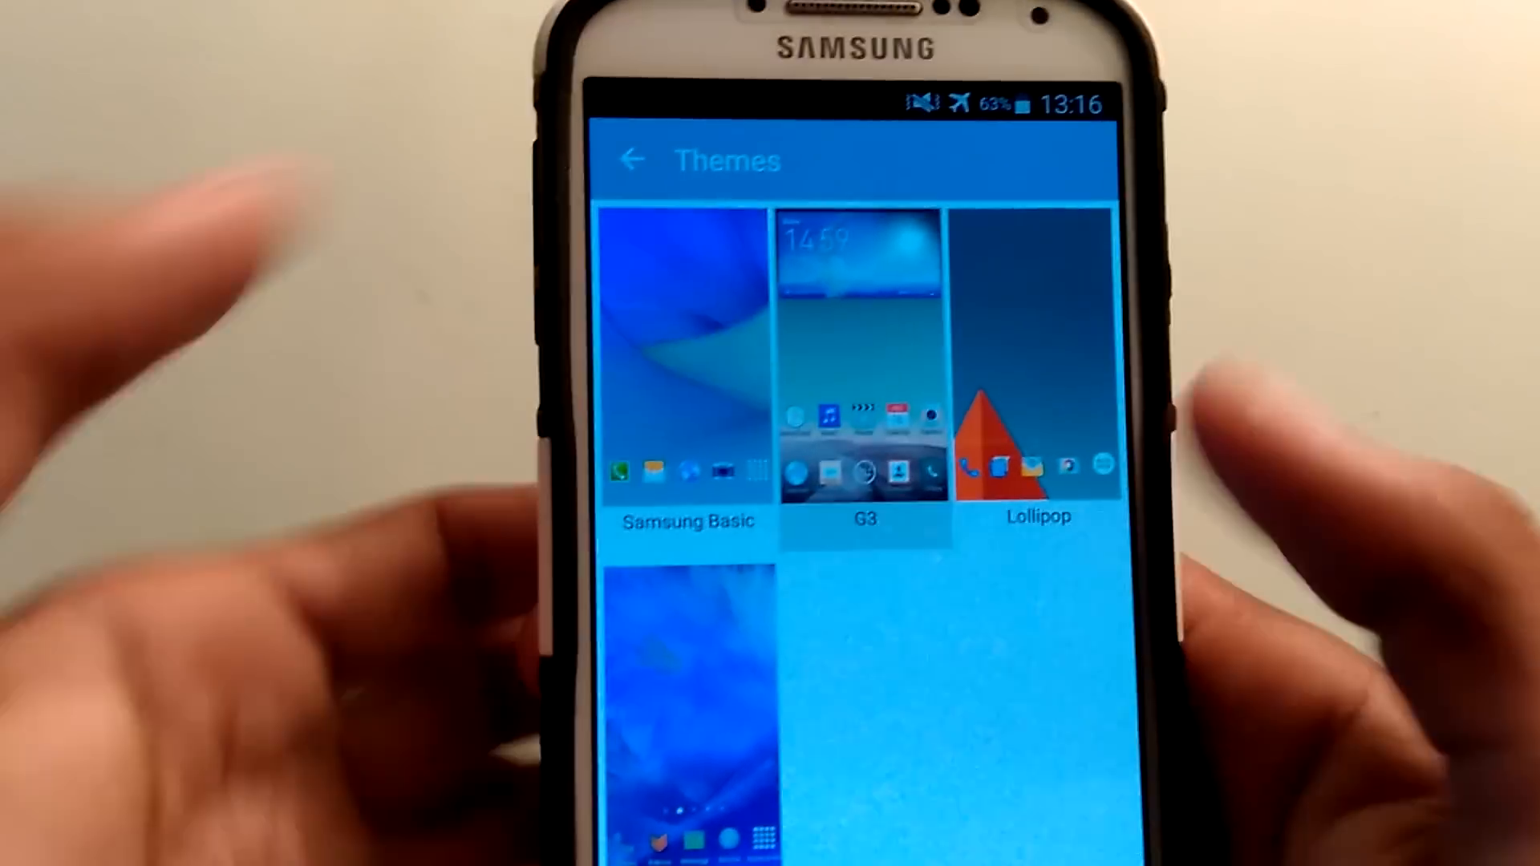
- Preview the G3 theme and apply it
{"action": "left_click", "coordinate": [858, 373]}
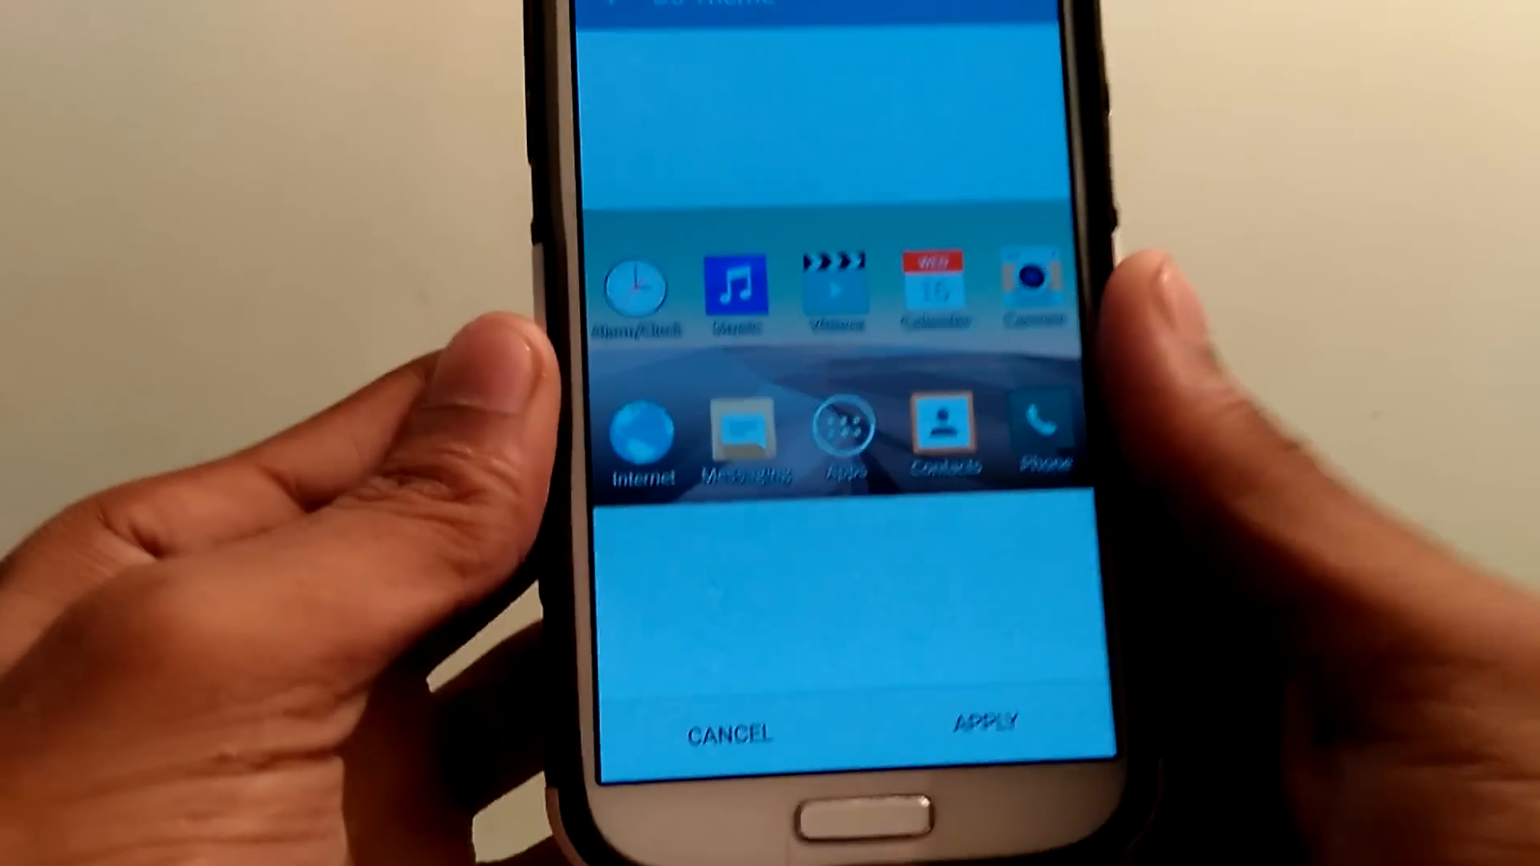
{"action": "left_click", "coordinate": [987, 720]}
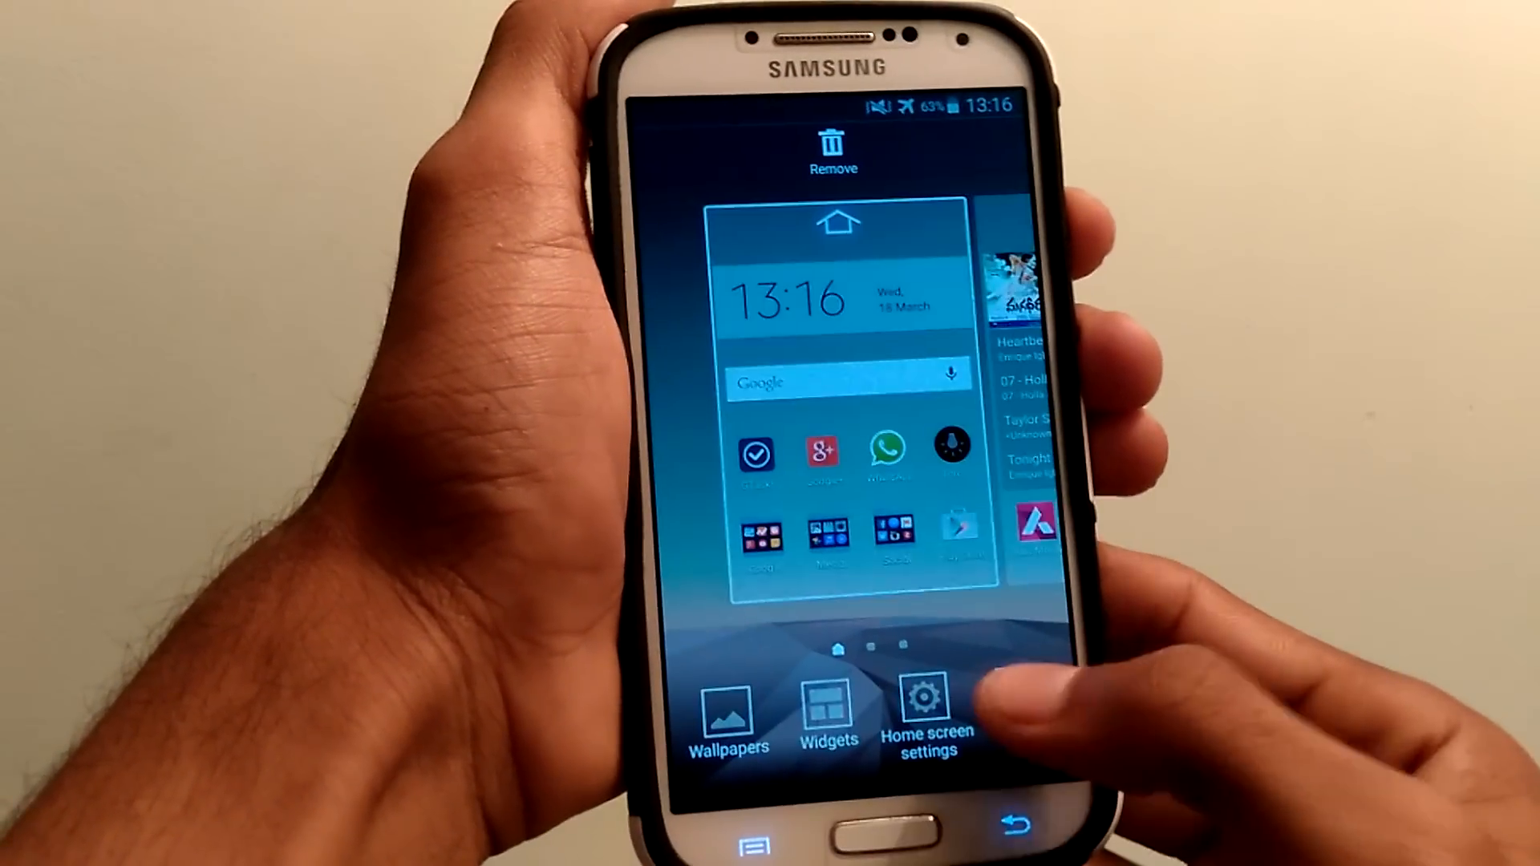
- Apply the Lollipop theme from the Themes chooser, then reopen Themes
{"action": "left_click", "coordinate": [922, 720]}
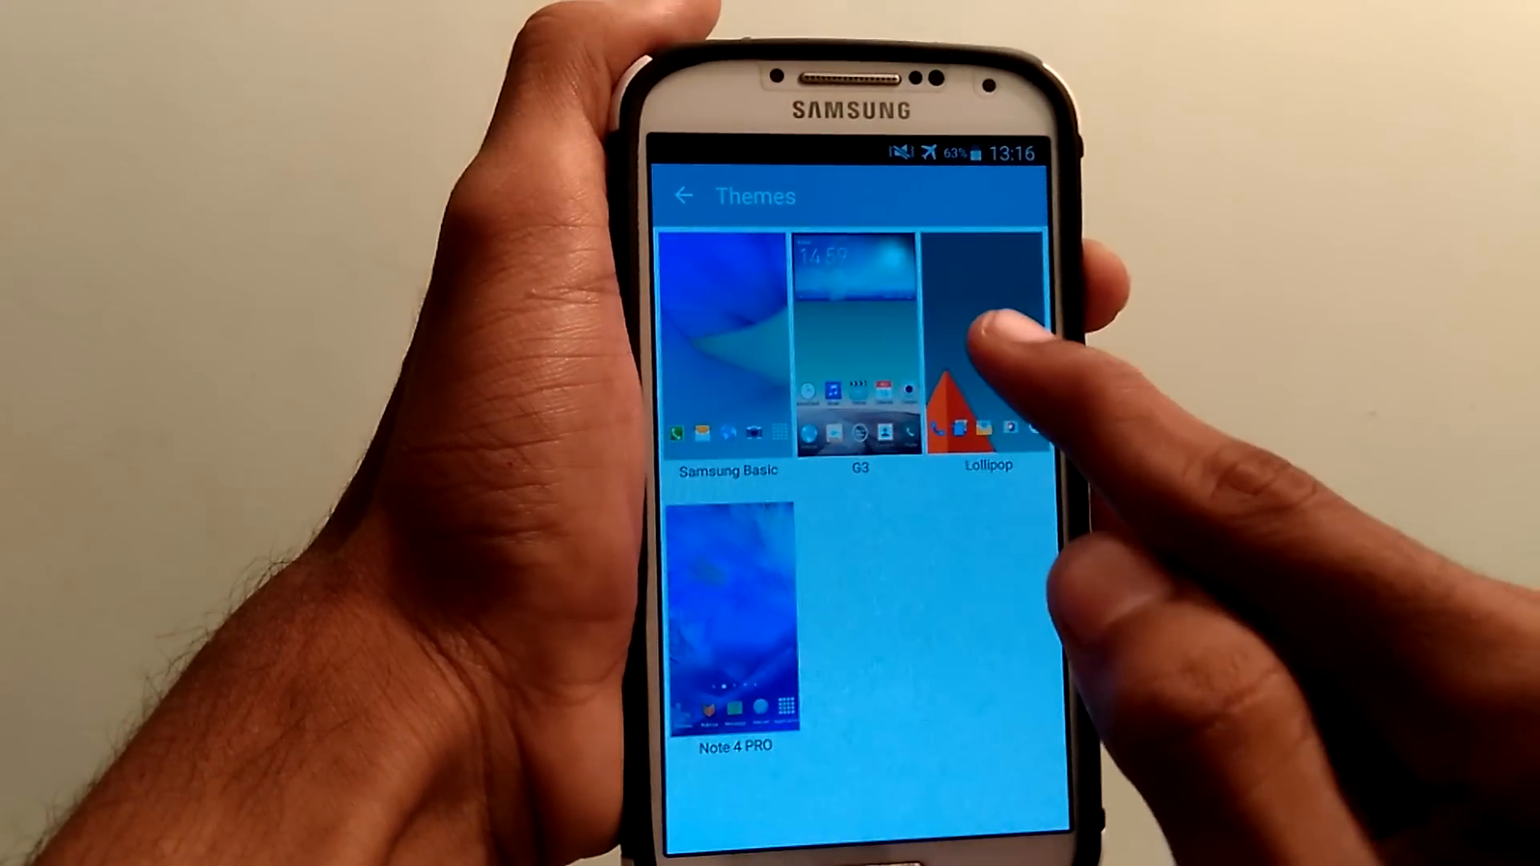
{"action": "left_click", "coordinate": [982, 344]}
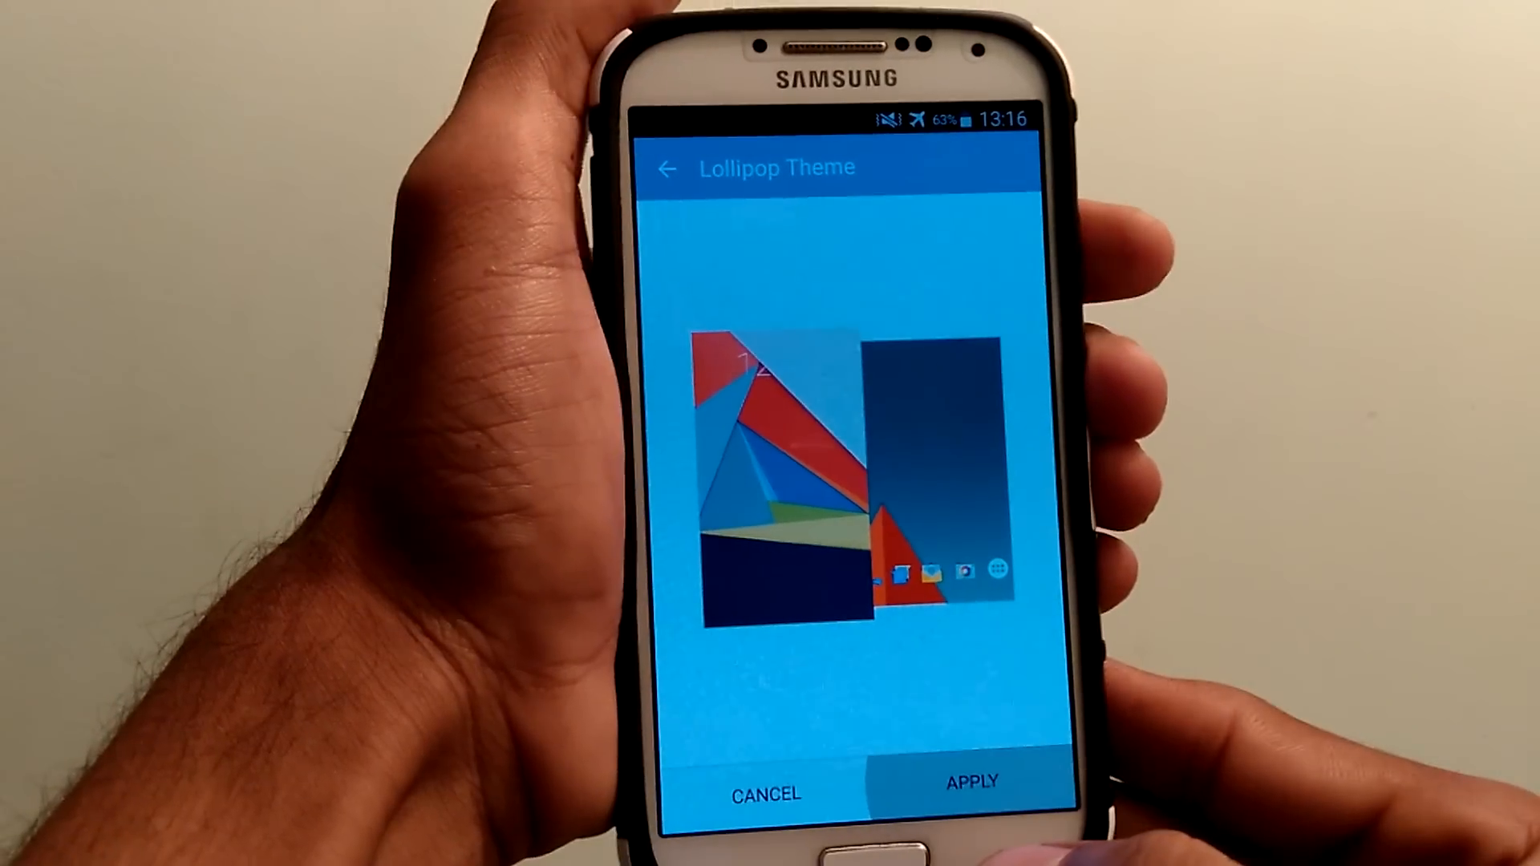
{"action": "left_click", "coordinate": [968, 791]}
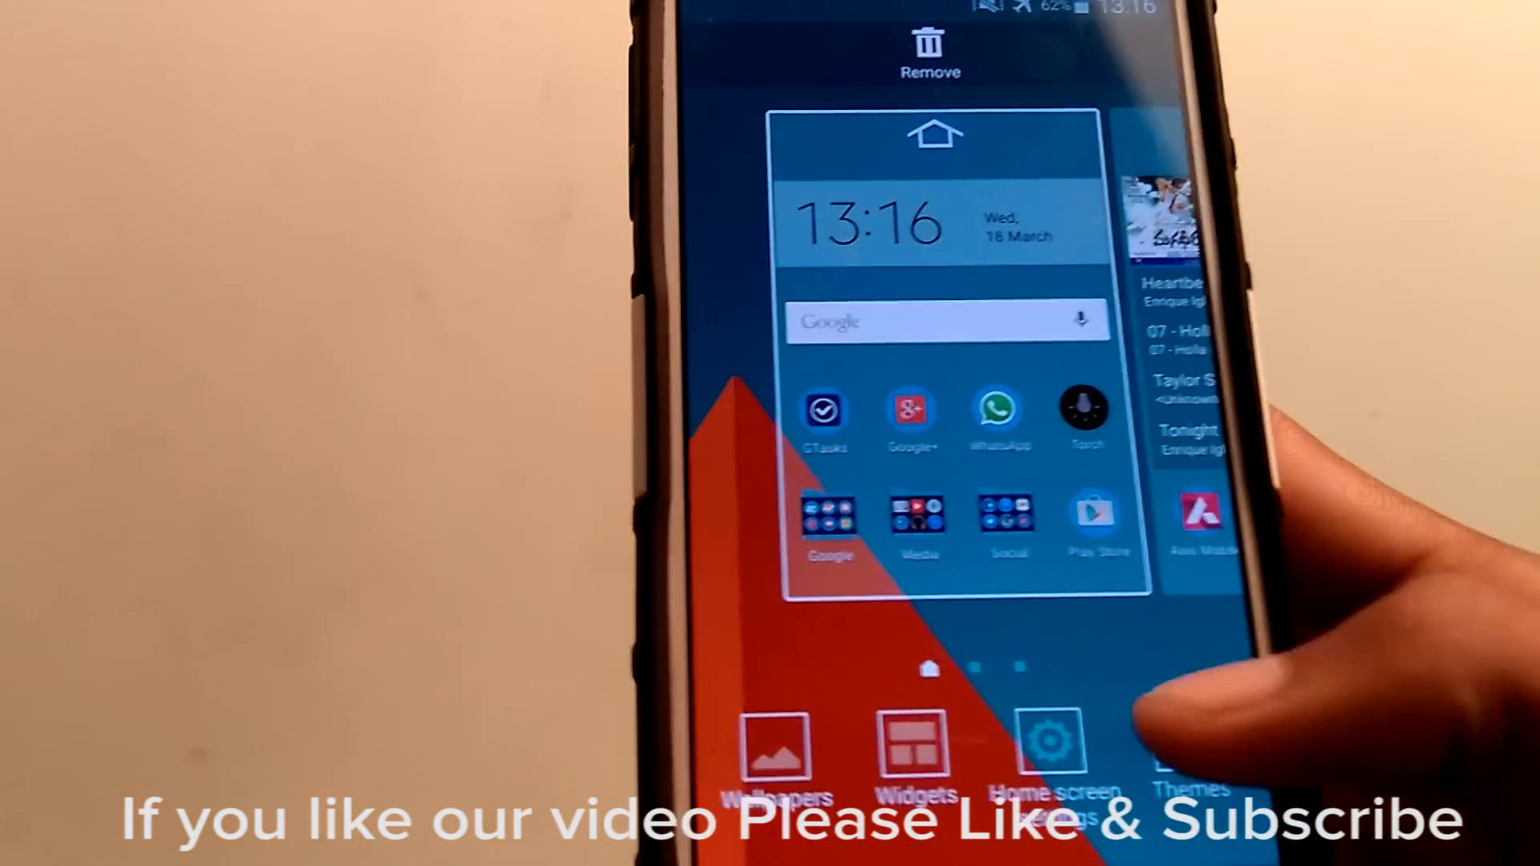
{"action": "left_click", "coordinate": [1192, 756]}
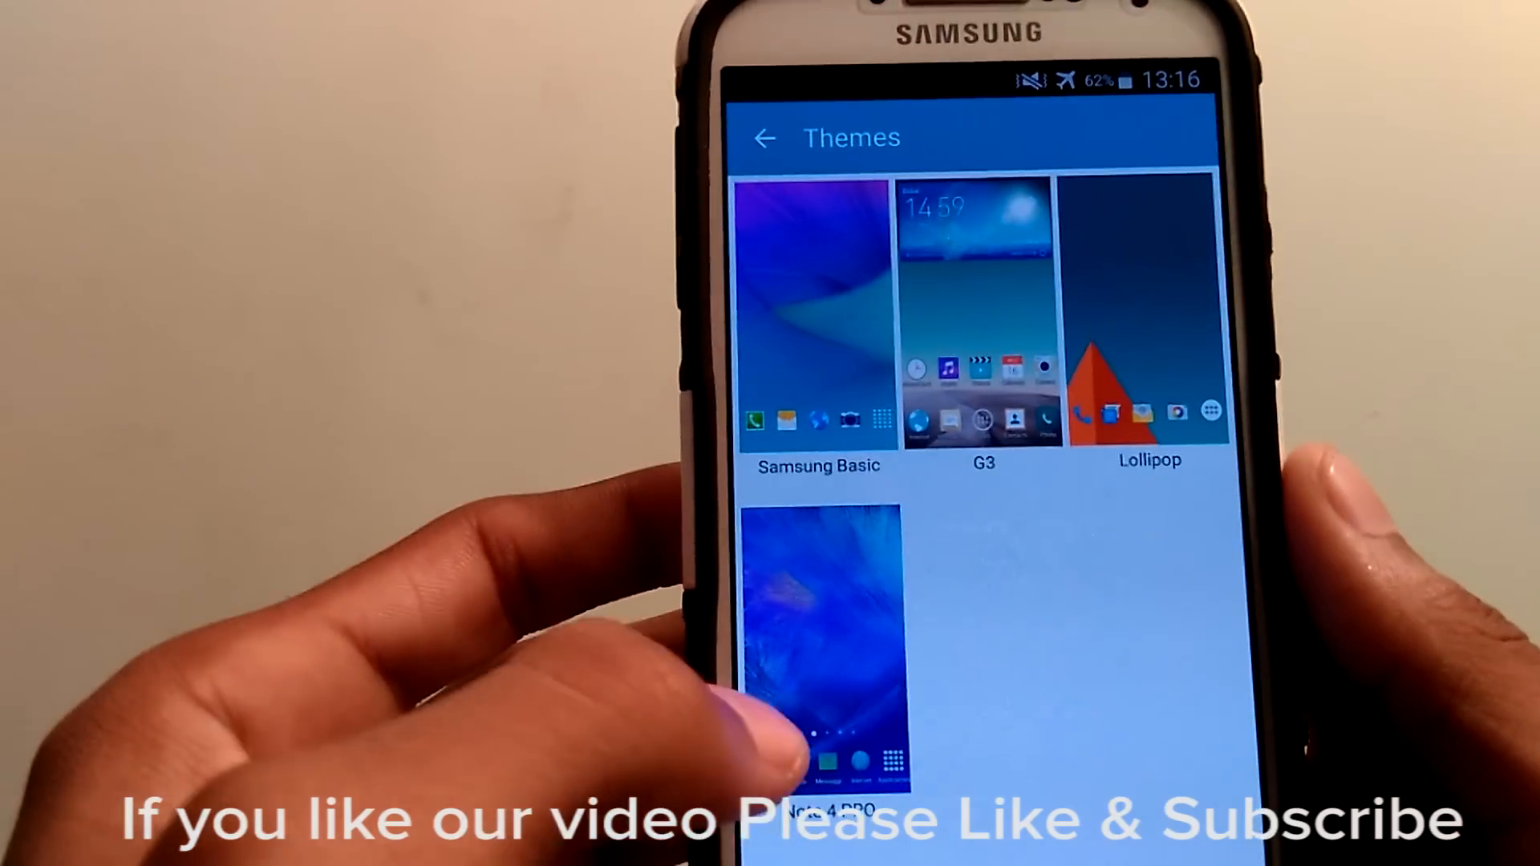